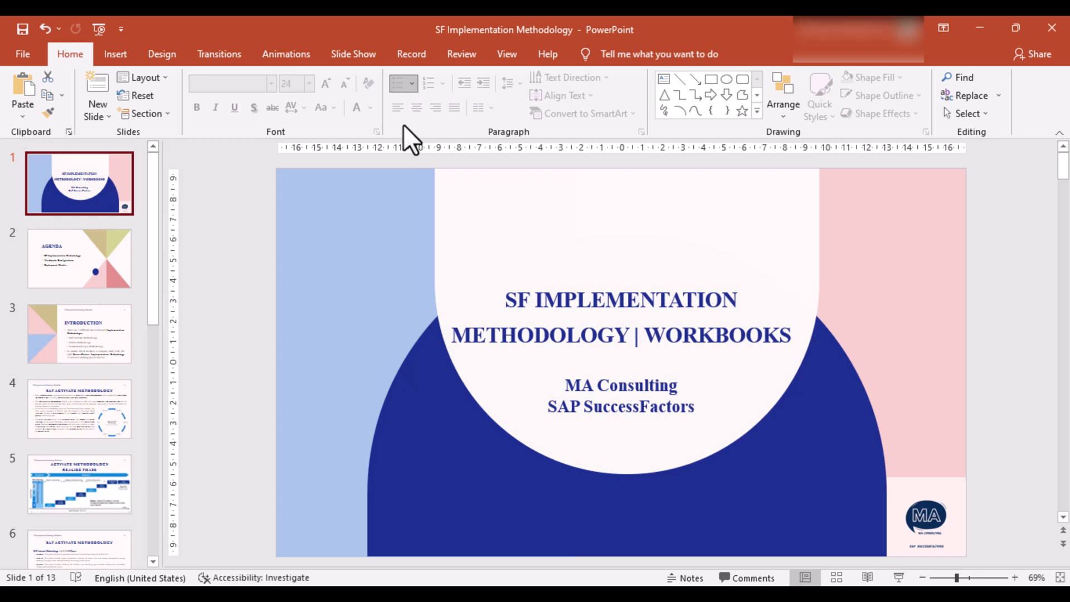
Page from the title slide through the Agenda slide to the Introduction slide
left_click(79, 257)
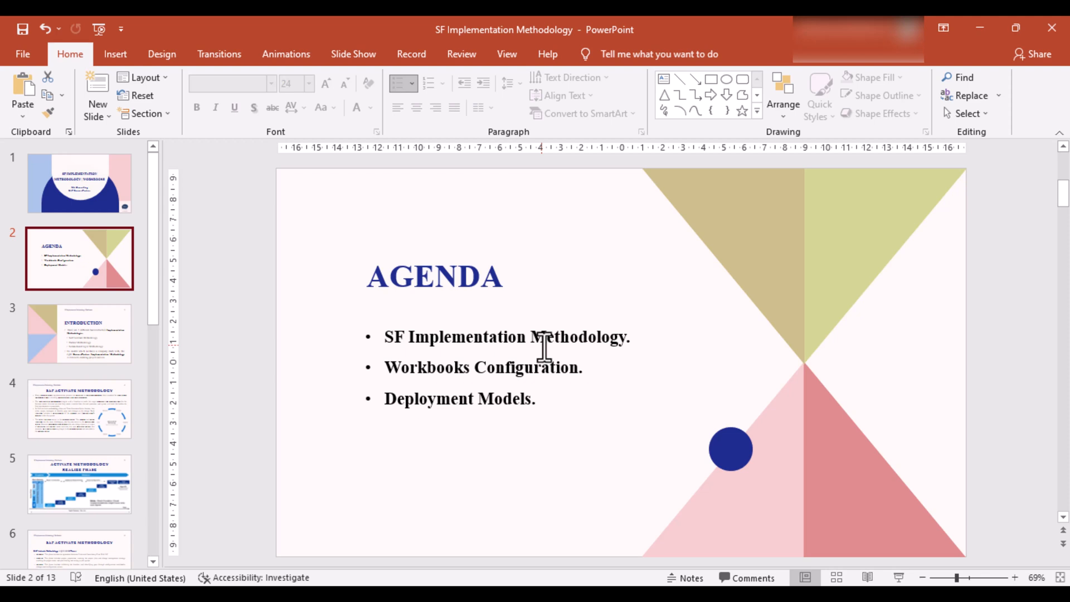
mouse_move(559, 358)
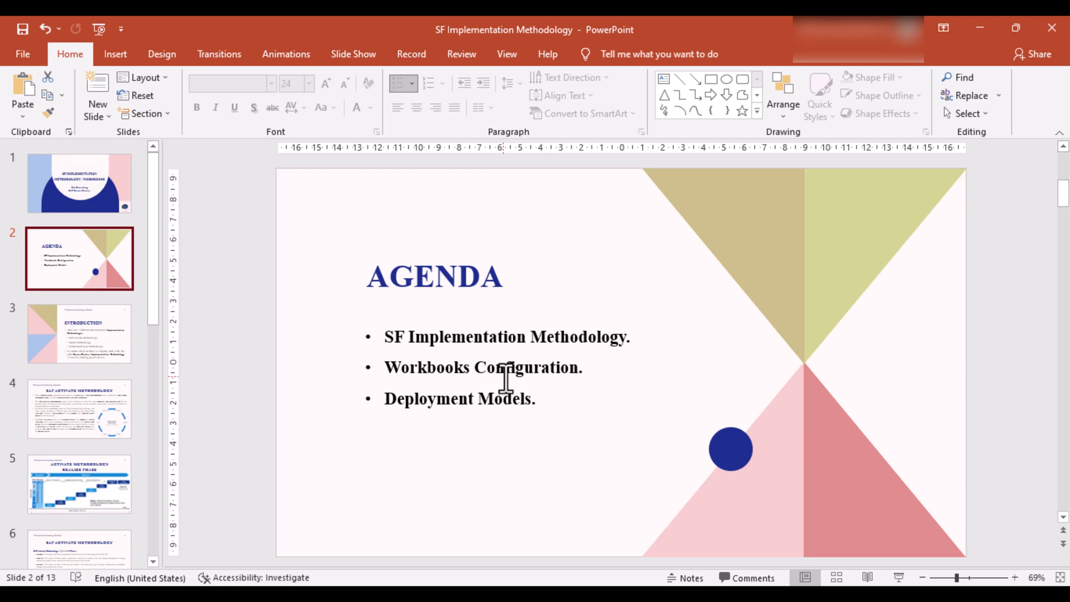
left_click(482, 367)
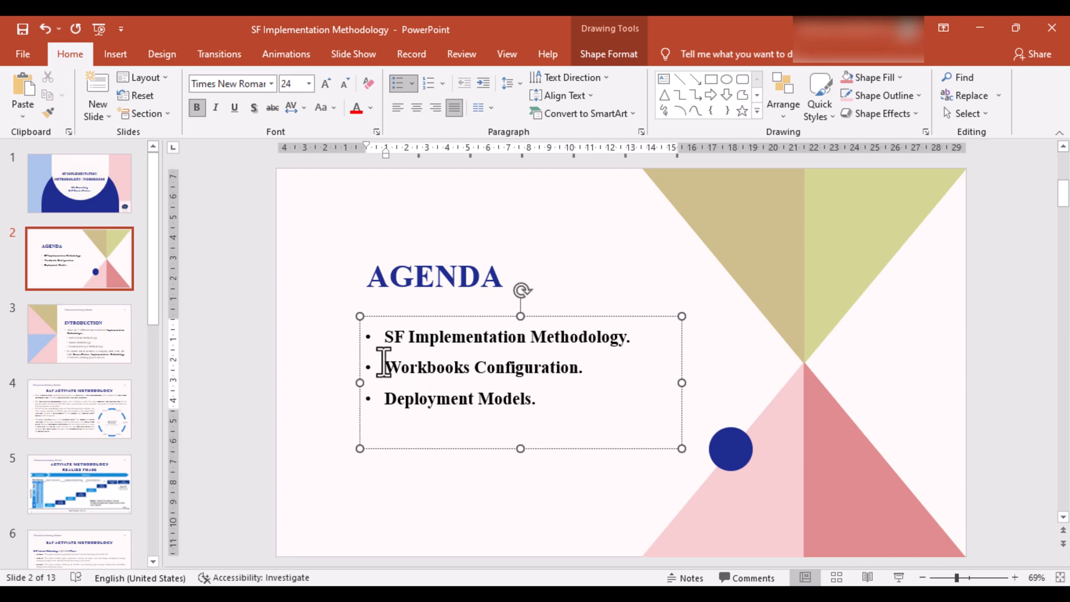
left_click(79, 333)
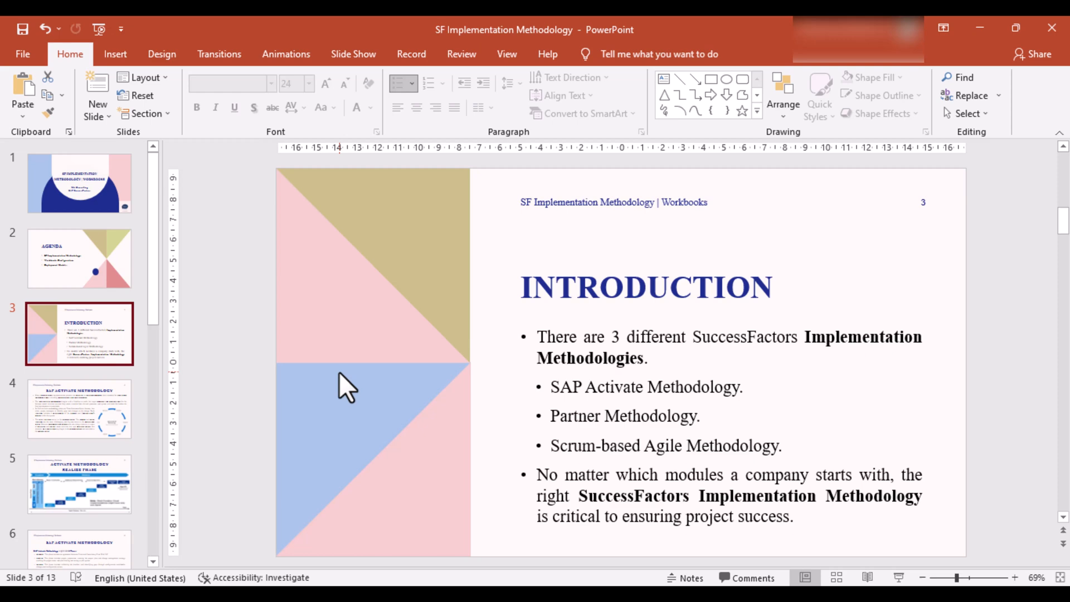
left_click(79, 408)
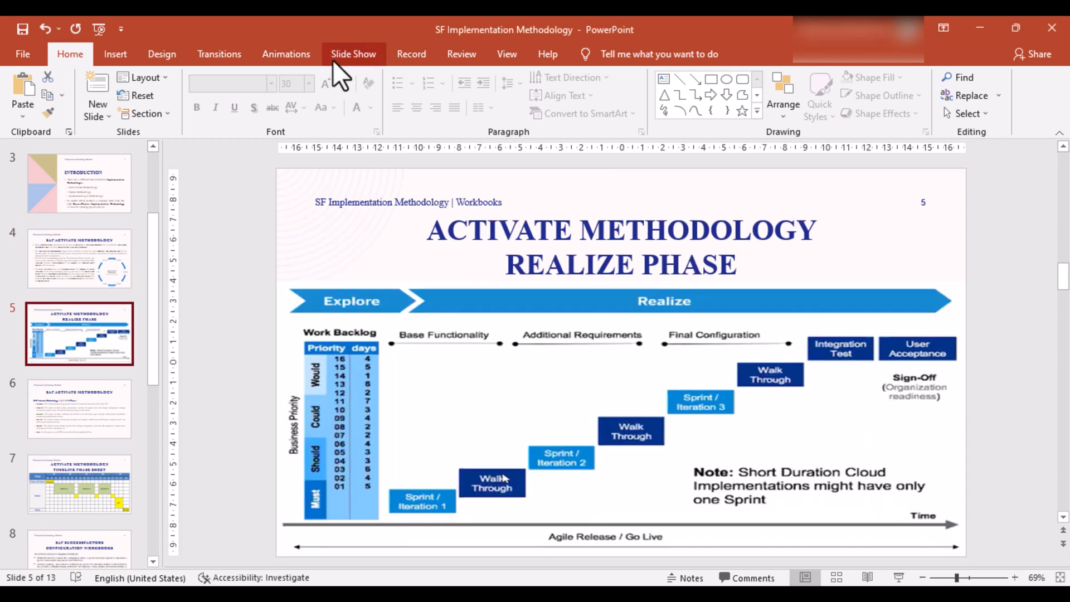
mouse_move(507, 54)
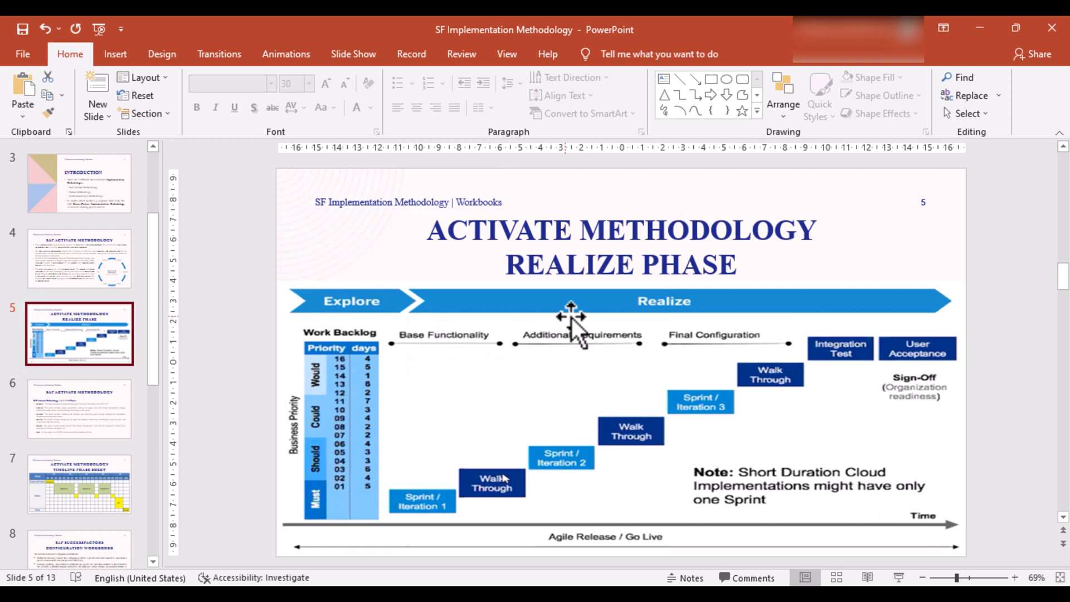
mouse_move(611, 321)
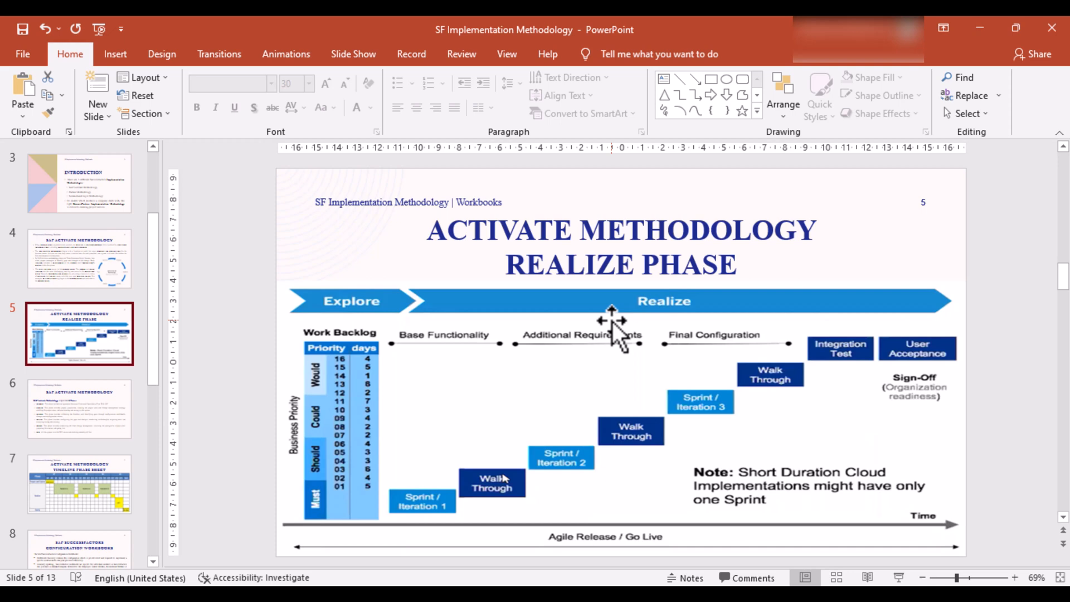
mouse_move(424, 518)
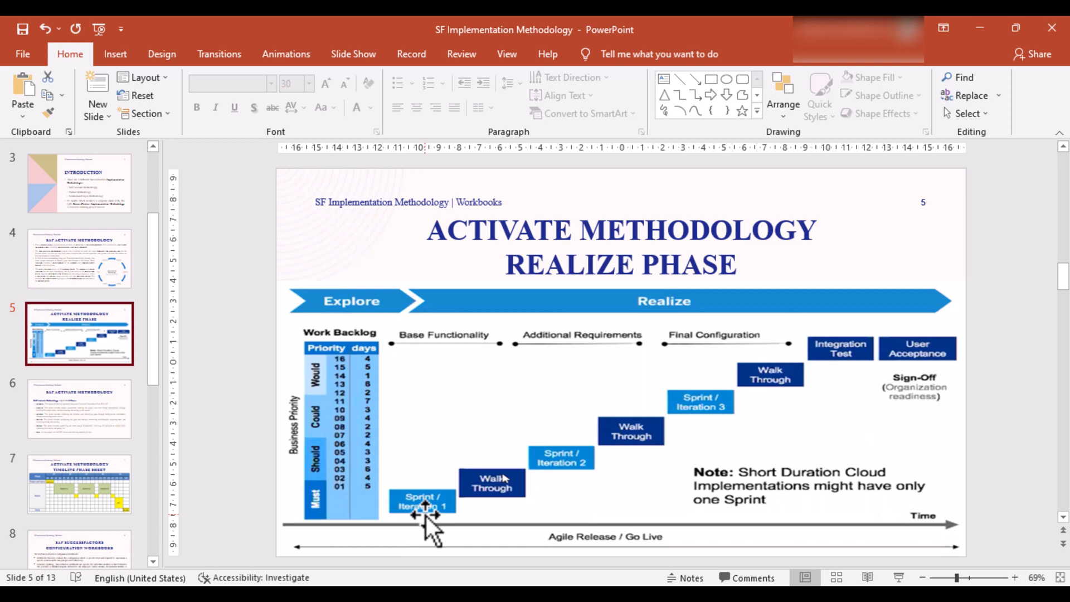
mouse_move(762, 492)
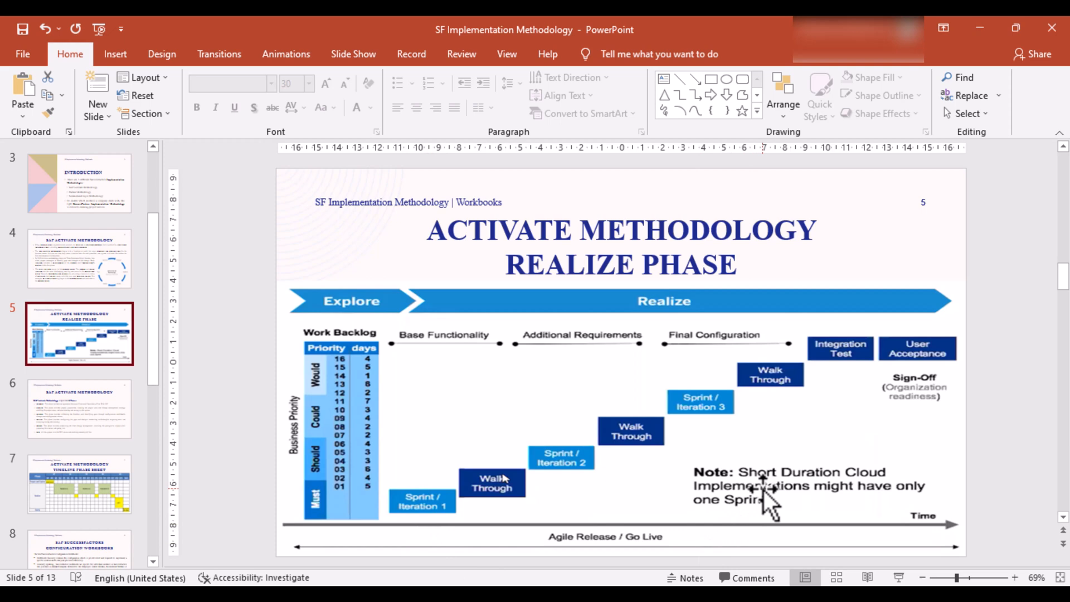
mouse_move(849, 498)
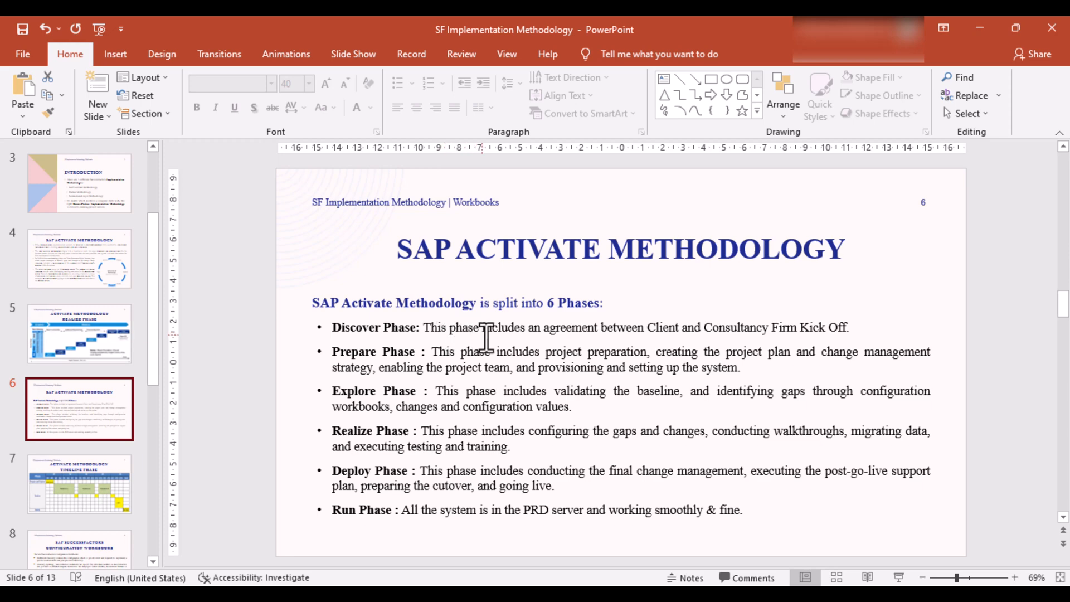
mouse_move(706, 326)
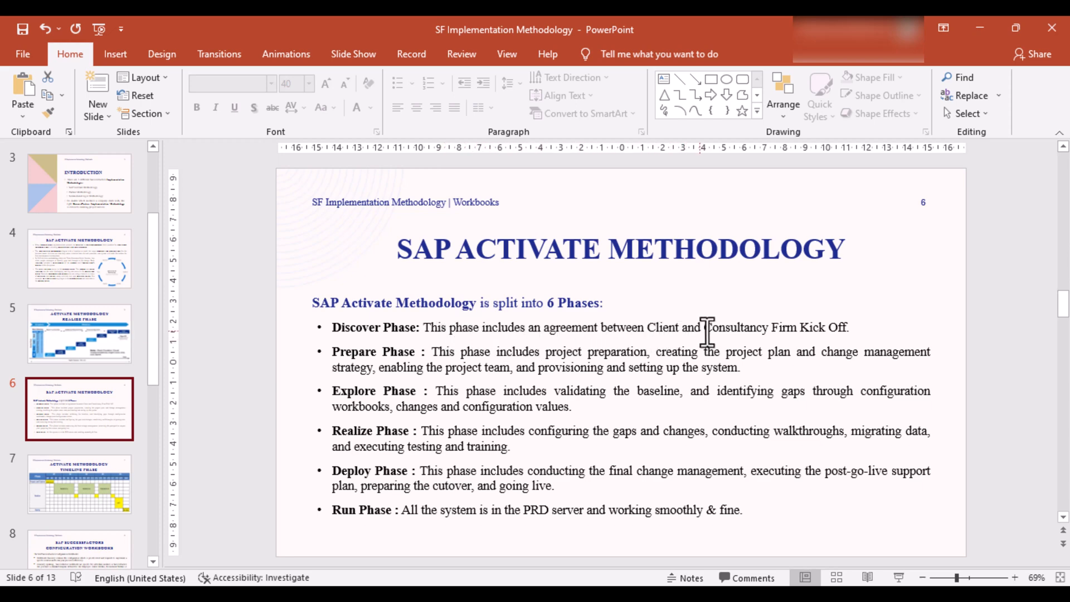
mouse_move(366, 361)
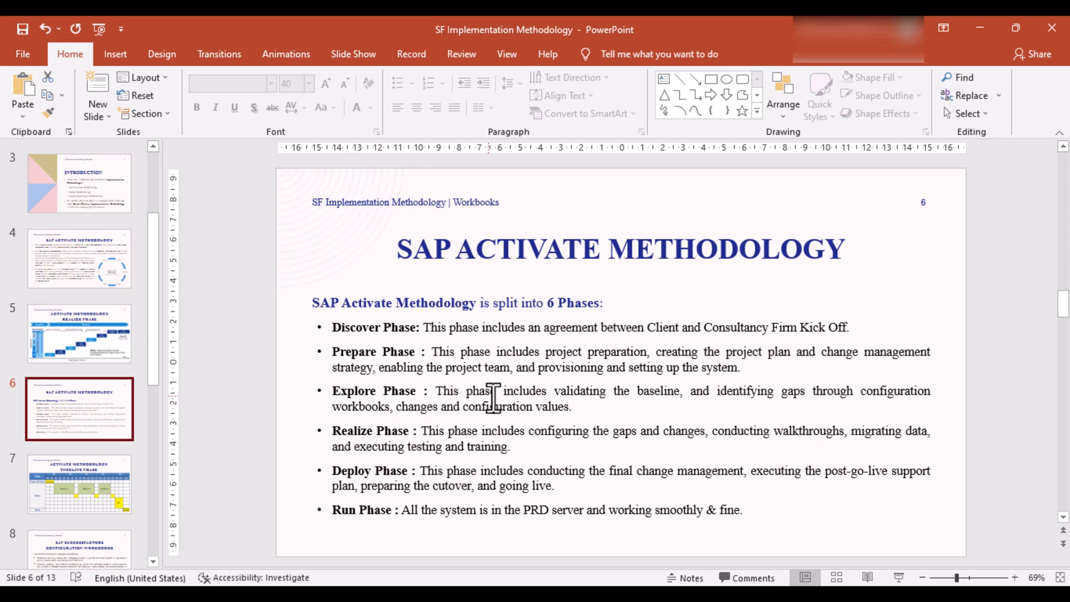
mouse_move(665, 399)
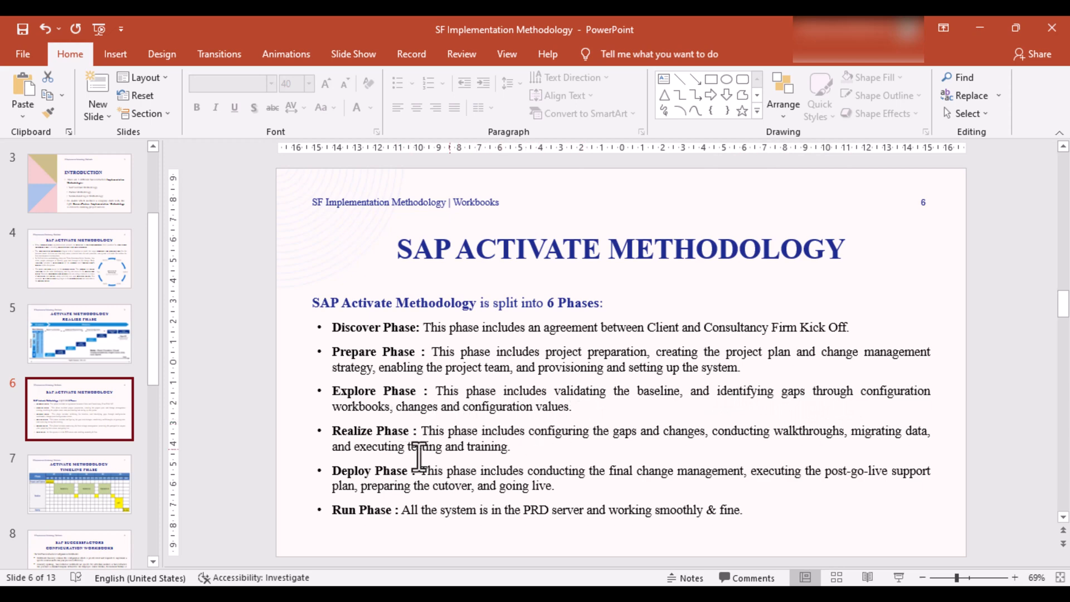
mouse_move(372, 457)
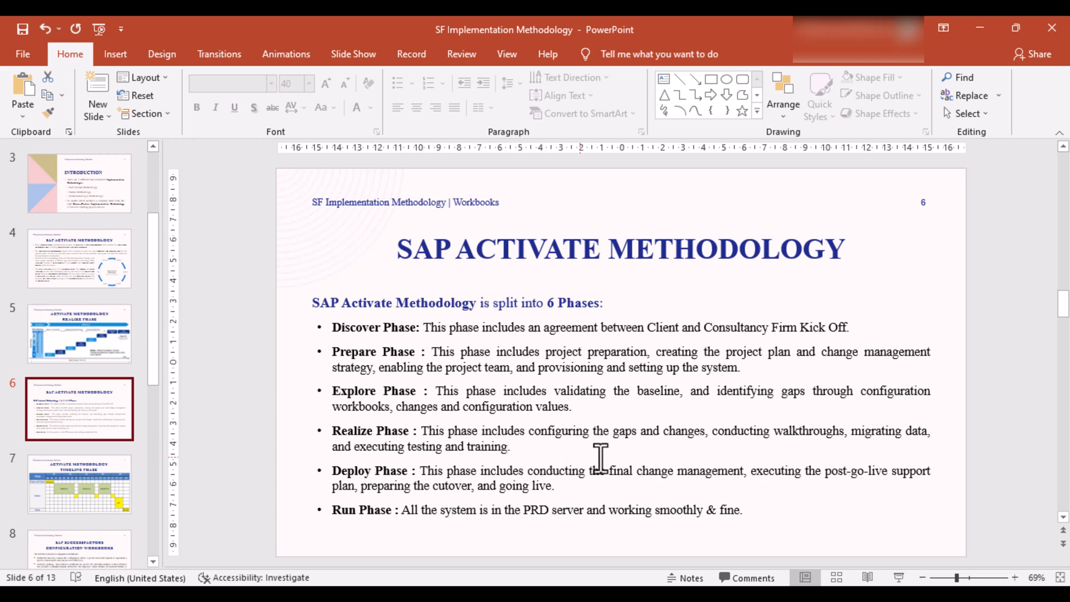
mouse_move(816, 453)
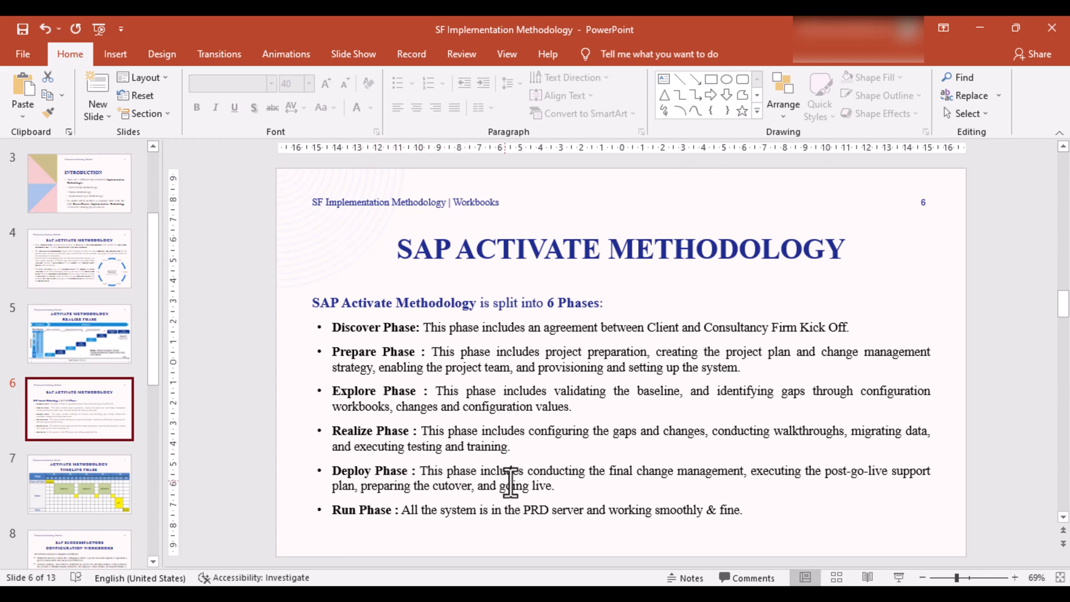
mouse_move(631, 478)
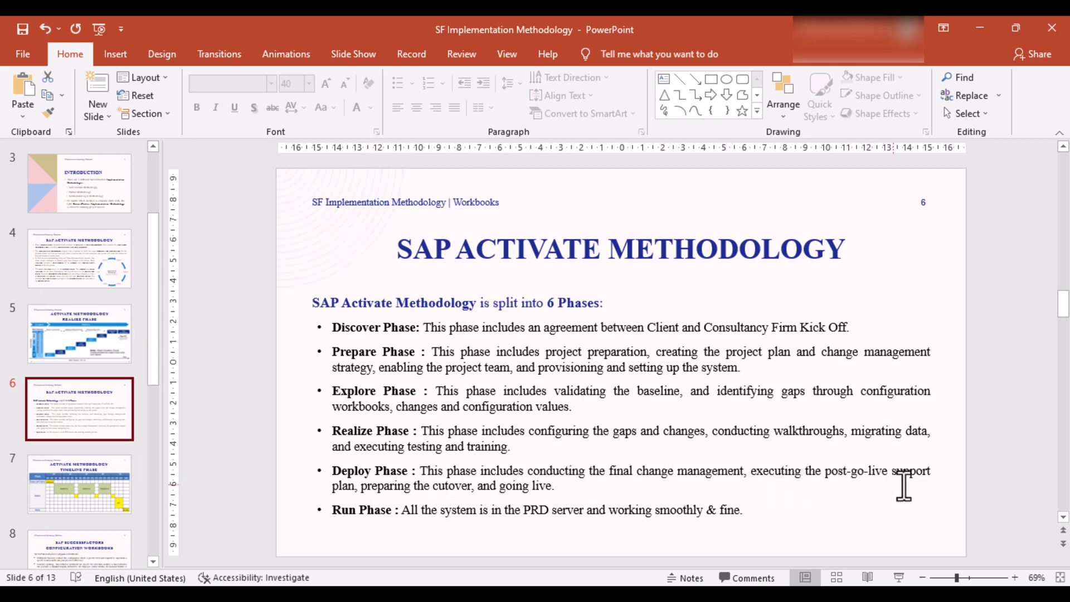
mouse_move(418, 485)
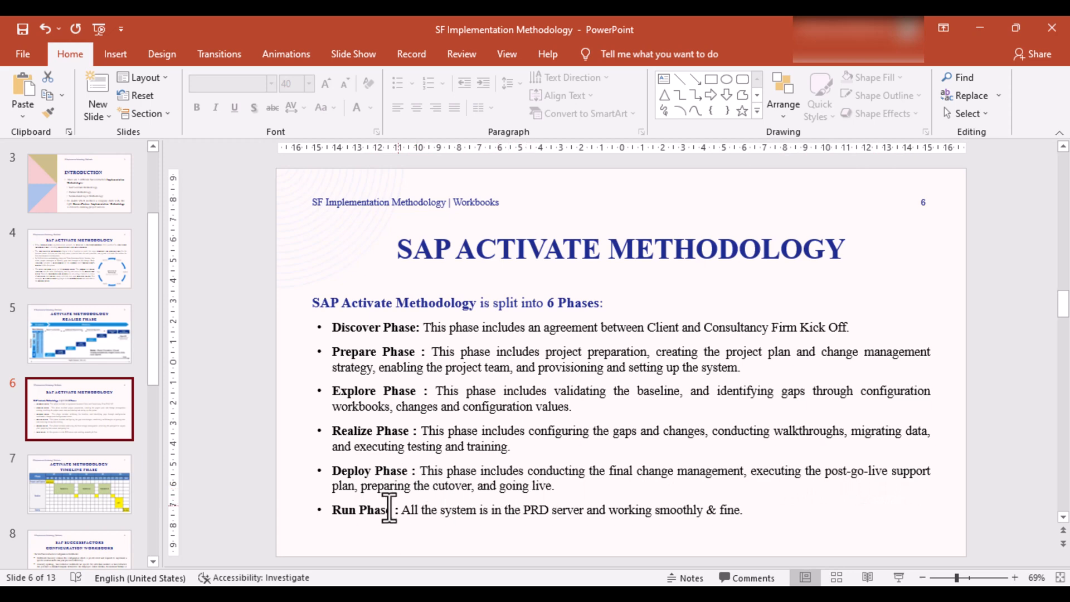
mouse_move(453, 509)
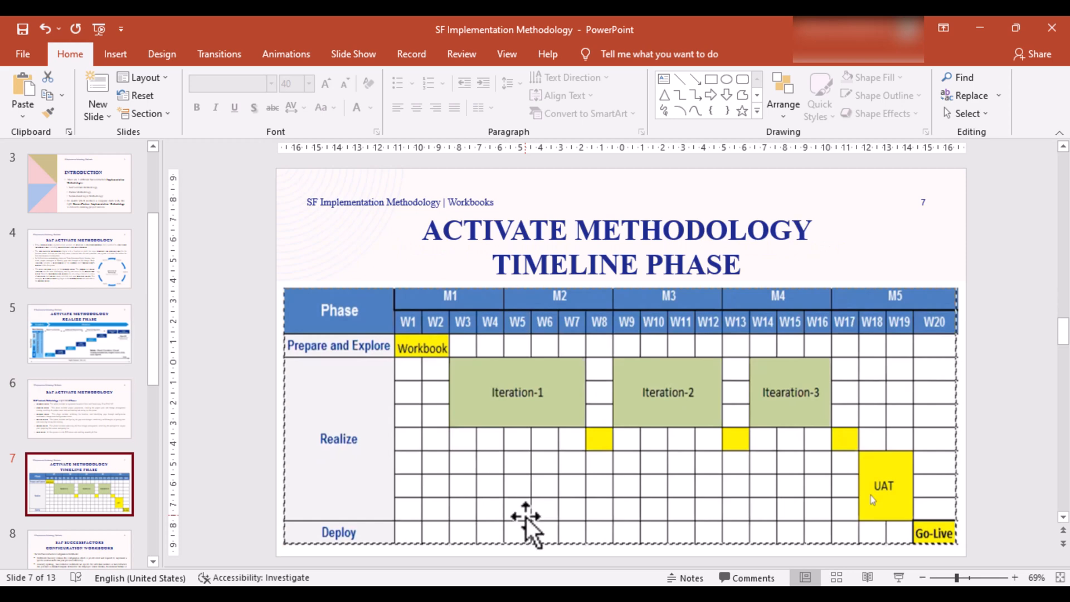
mouse_move(447, 382)
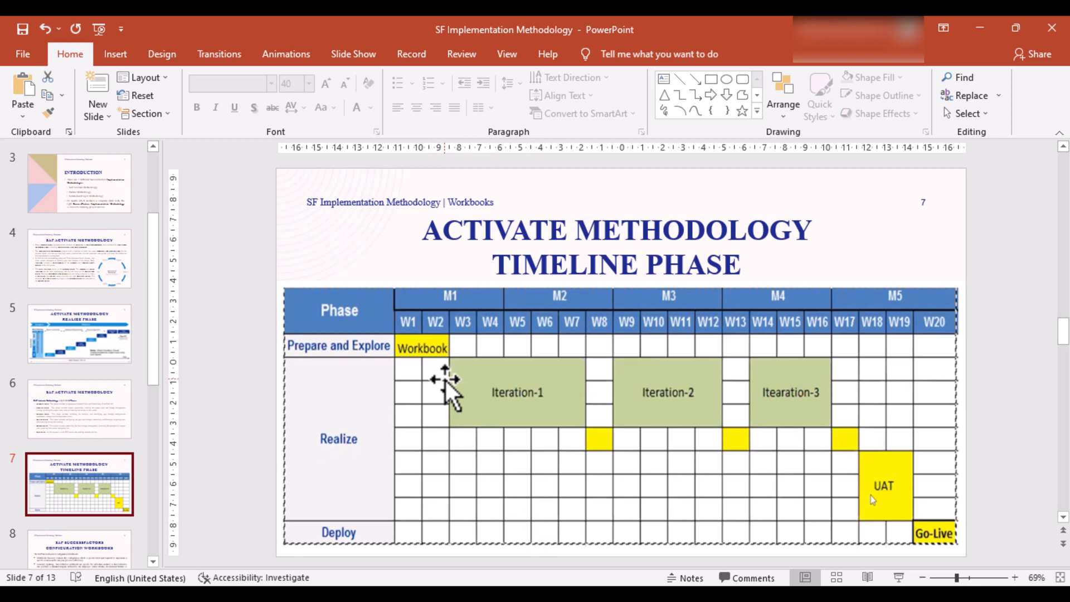
mouse_move(478, 402)
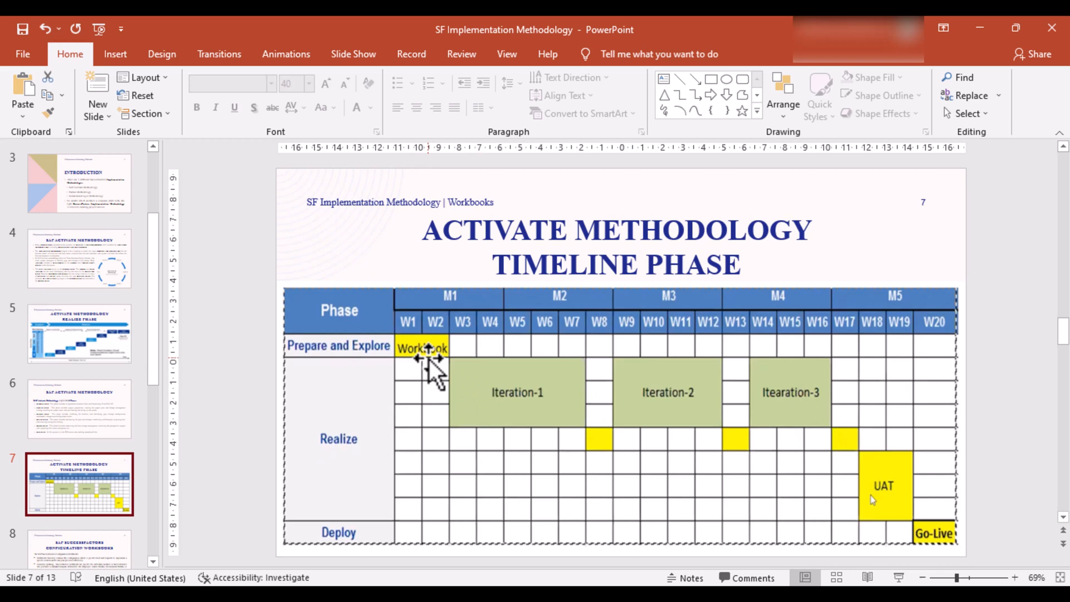
mouse_move(522, 392)
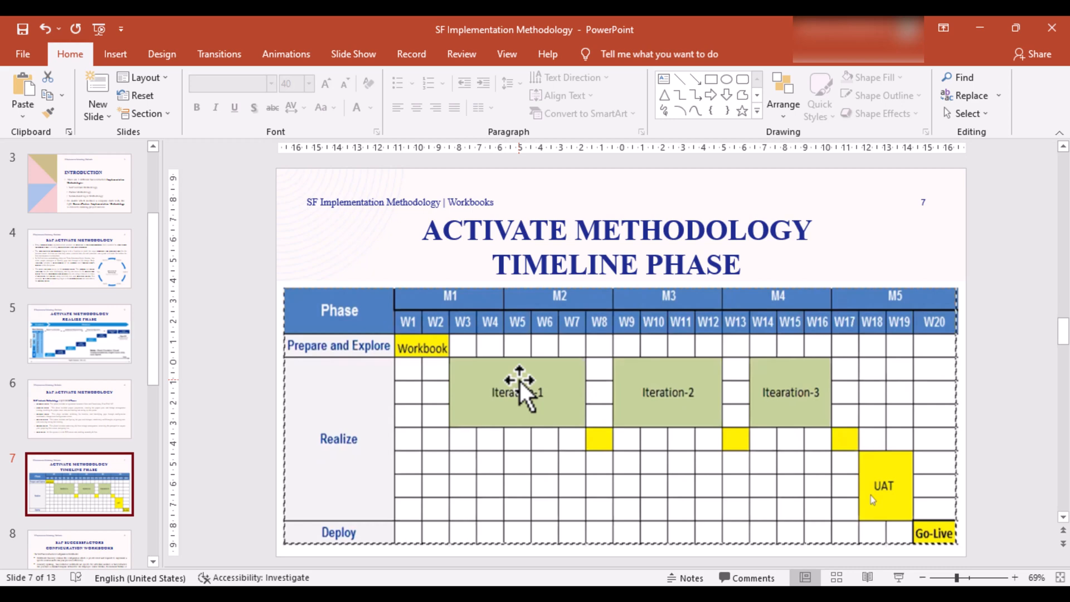
mouse_move(642, 427)
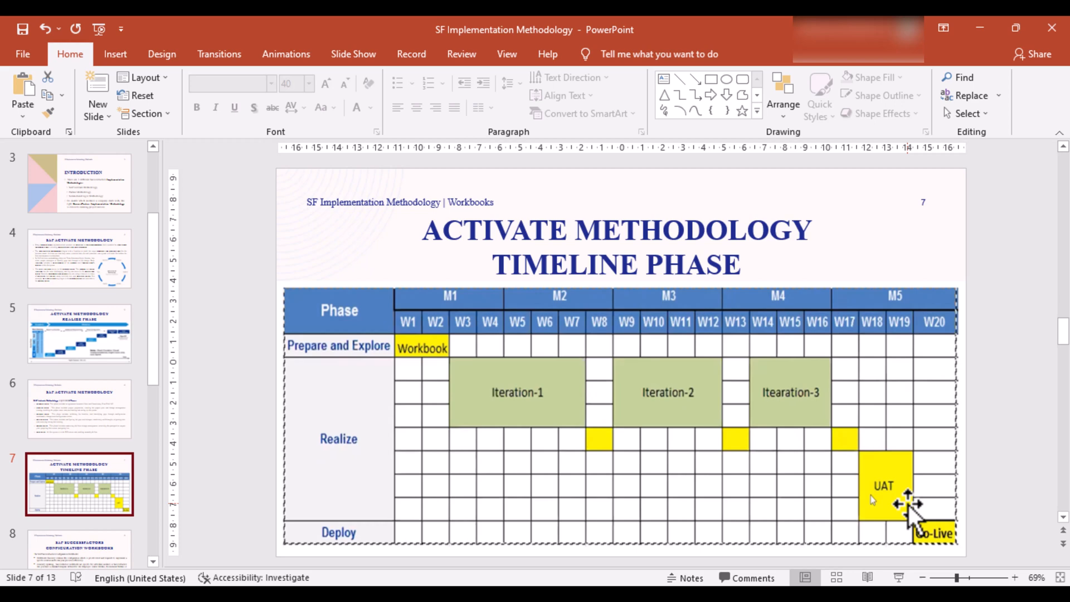
left_click(79, 314)
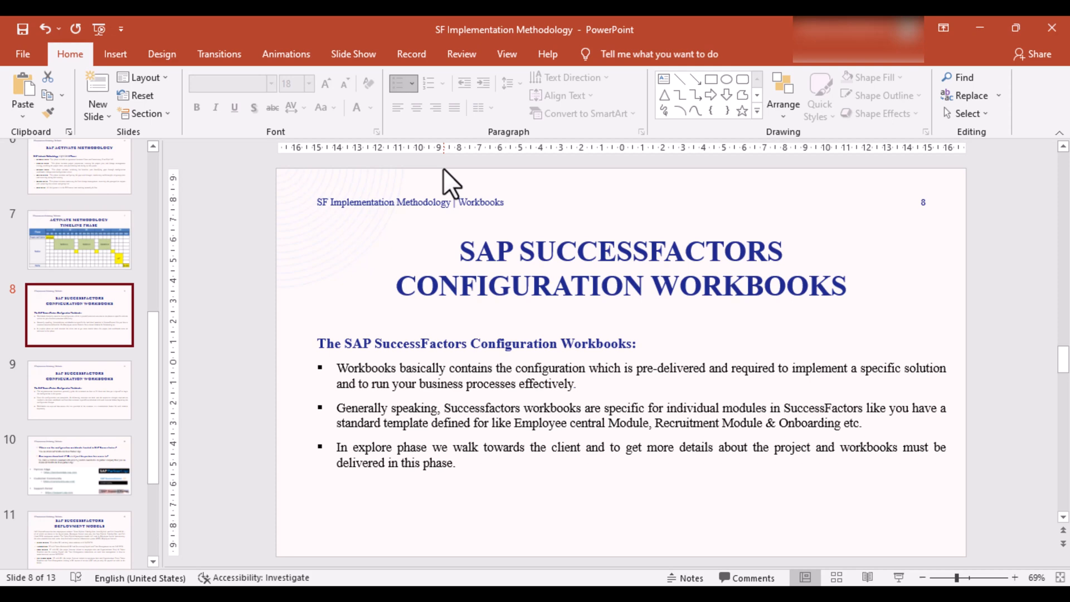
Show slide 8 on SAP SuccessFactors Configuration Workbooks
left_click(79, 390)
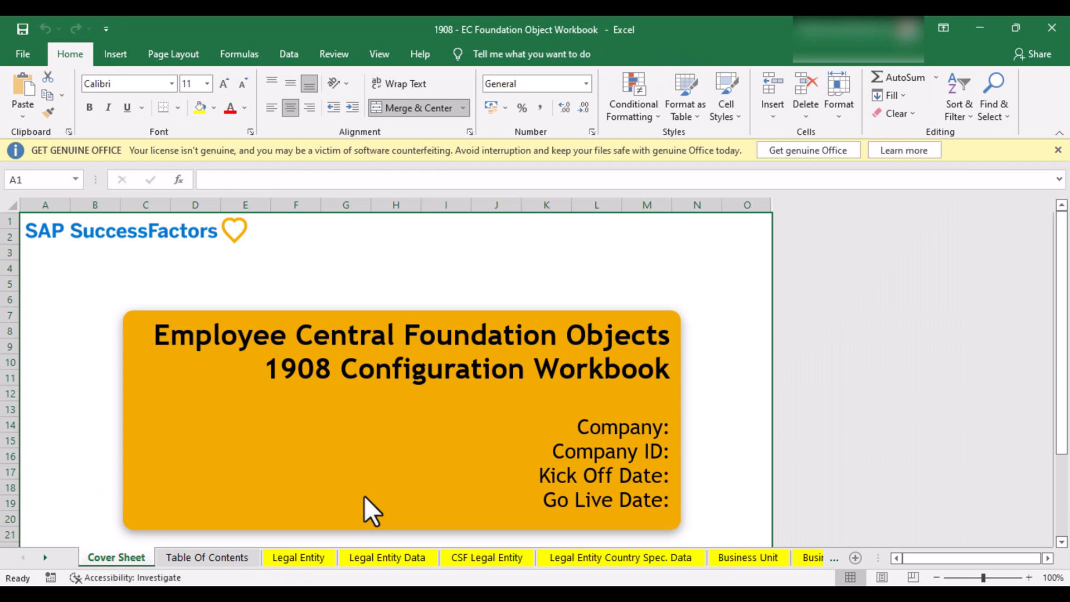
mouse_move(196, 518)
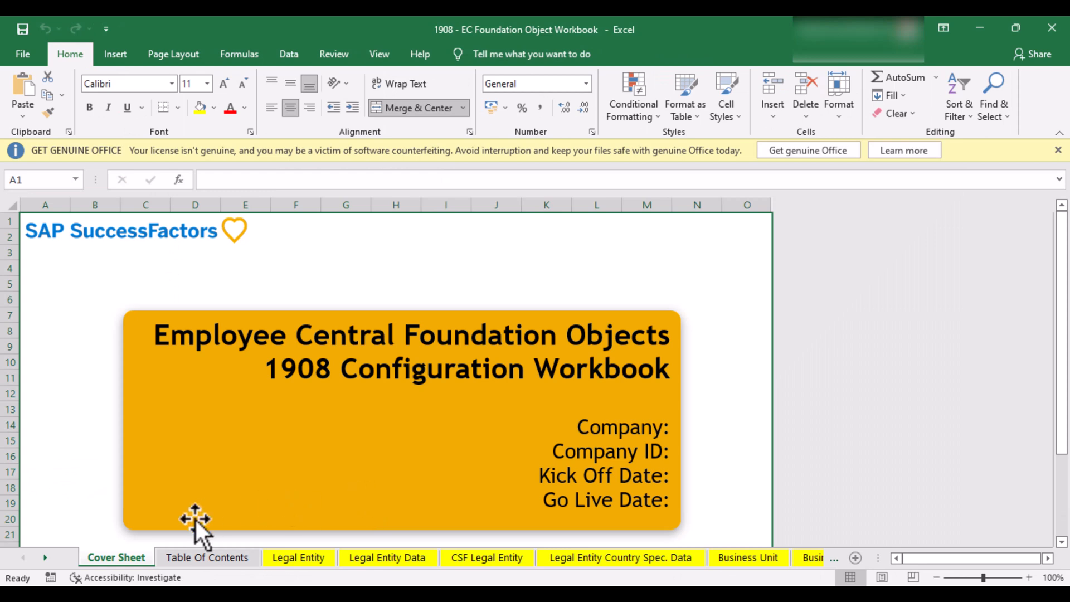
Visit the country-specific legal entity sheet, the Table Of Contents, then the Legal Entity sheet
left_click(207, 557)
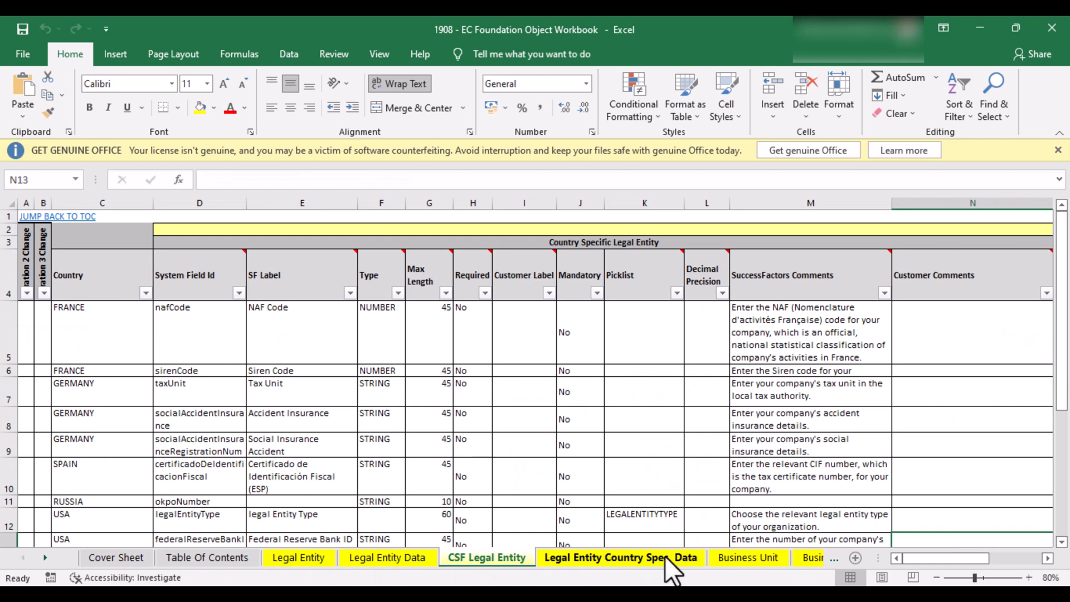
left_click(746, 557)
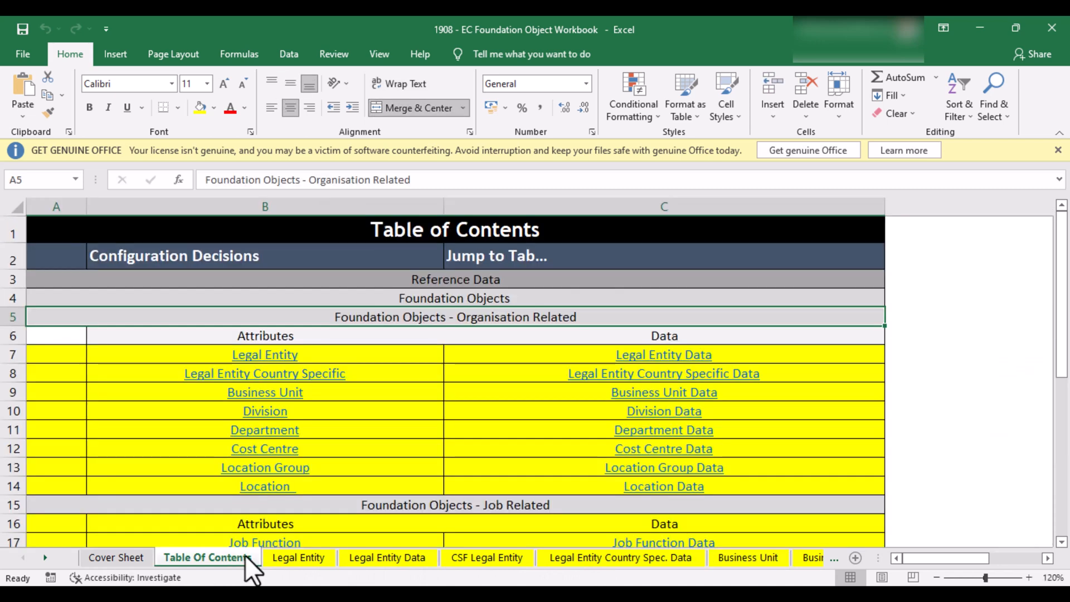
mouse_move(263, 568)
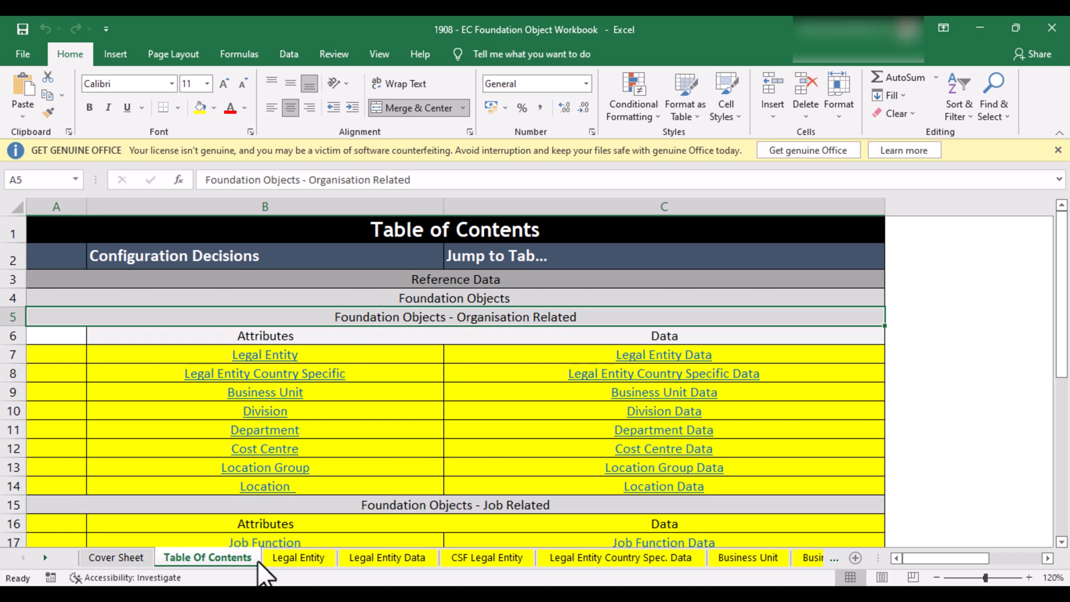
left_click(297, 557)
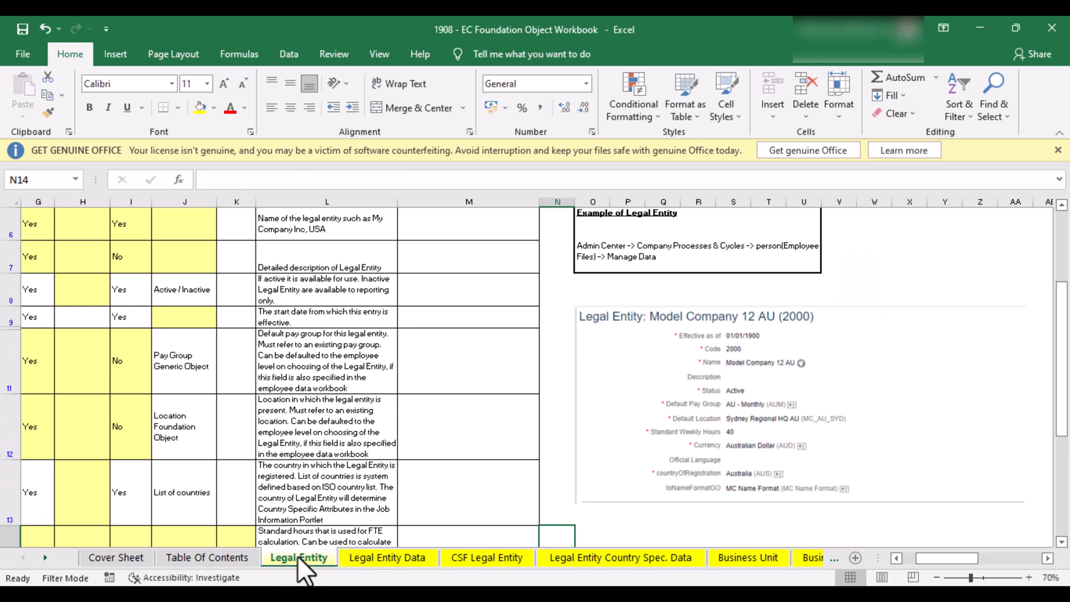
Review the Legal Entity Data sheet, return to Legal Entity and select its example screenshot
left_click(386, 557)
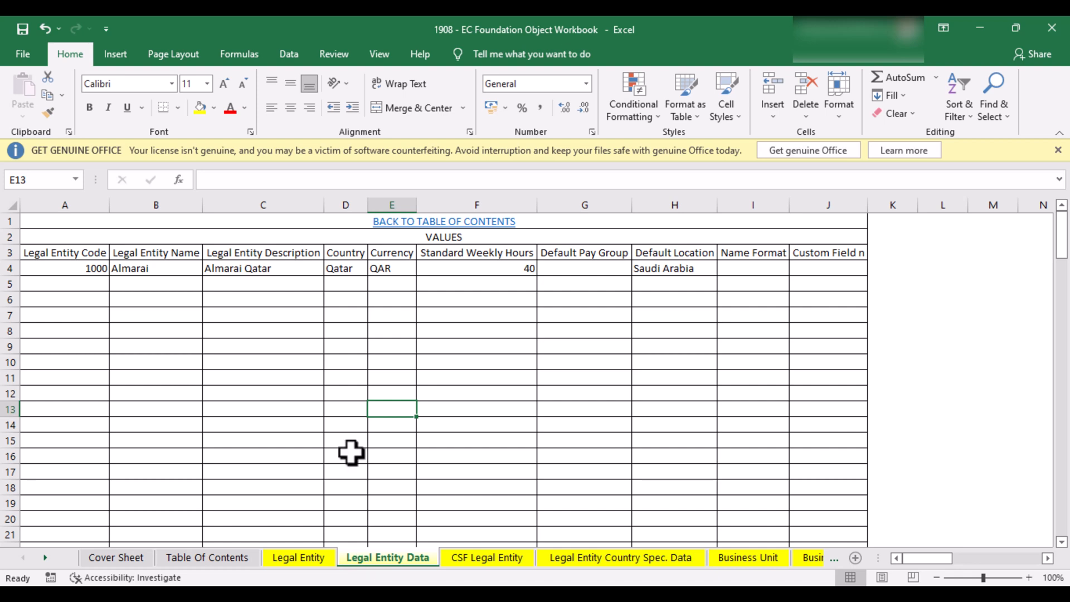
mouse_move(272, 357)
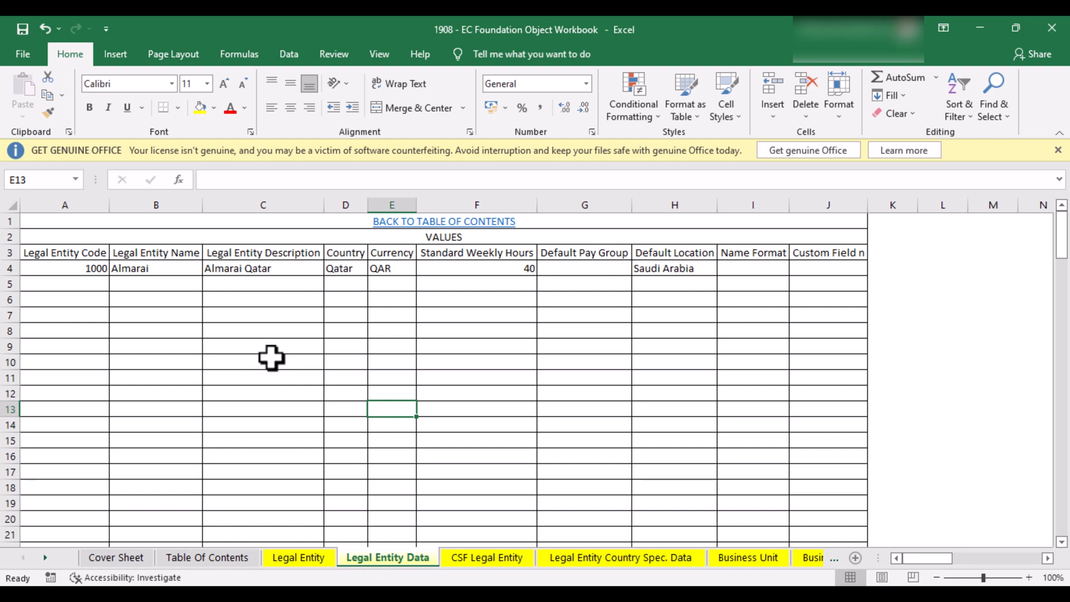
left_click(298, 557)
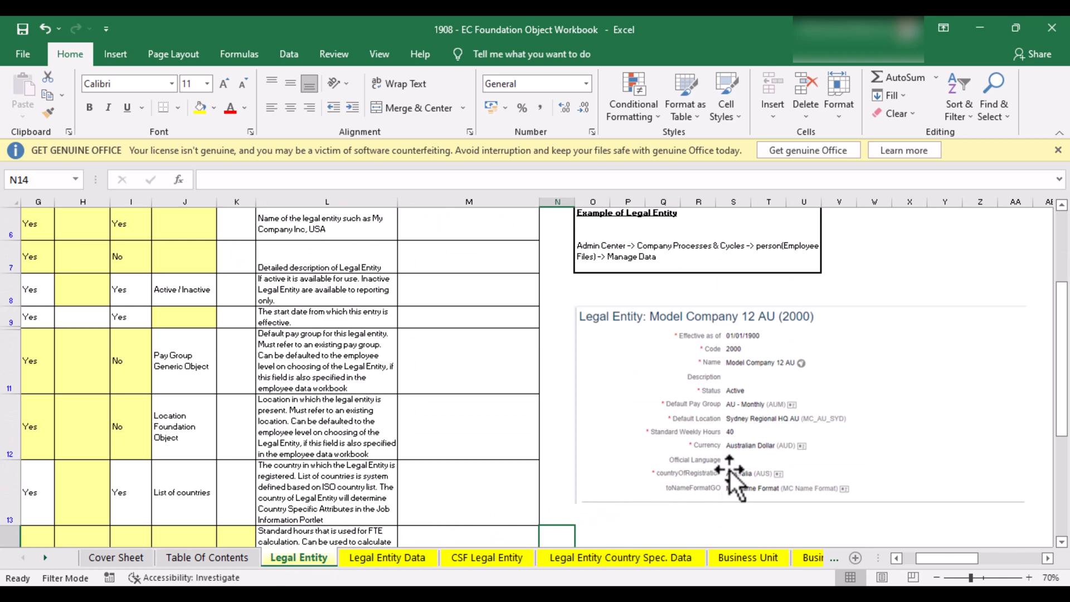
left_click(736, 478)
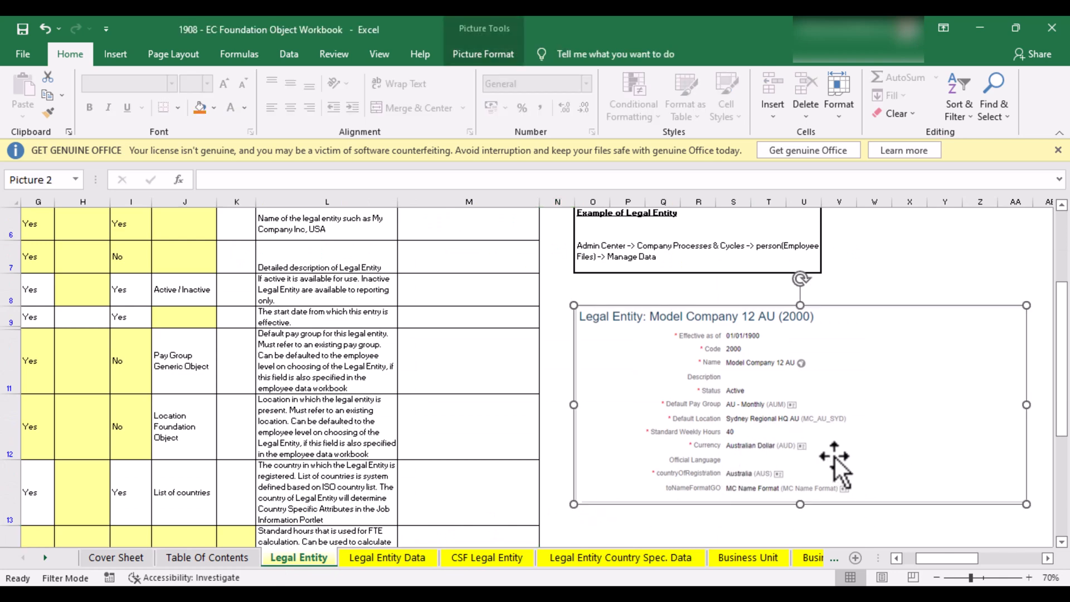
mouse_move(838, 460)
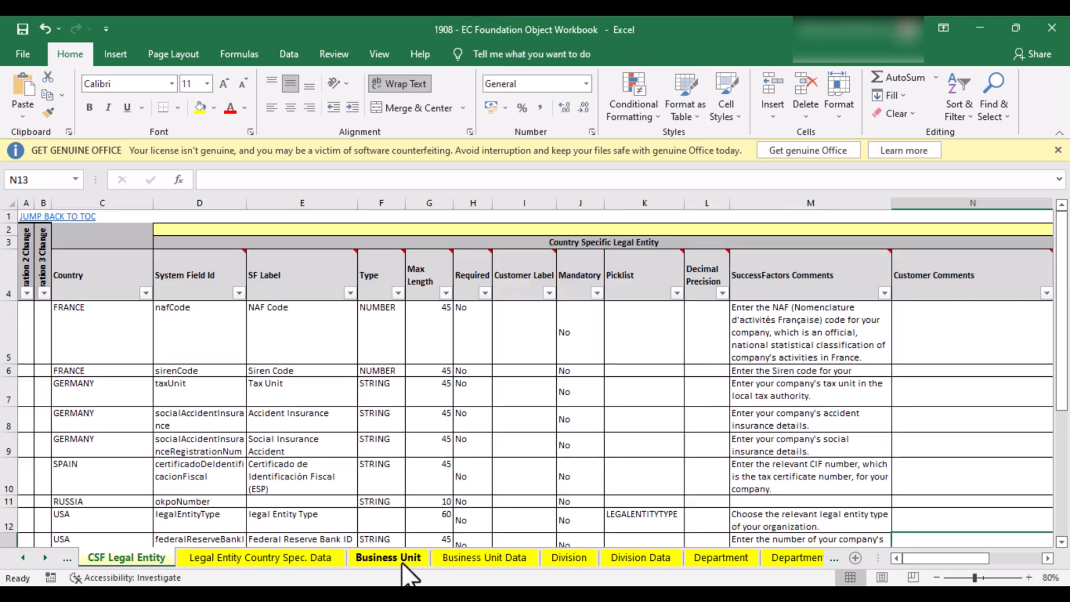
Go through the Business Unit, Division and Division Data sheets
left_click(388, 557)
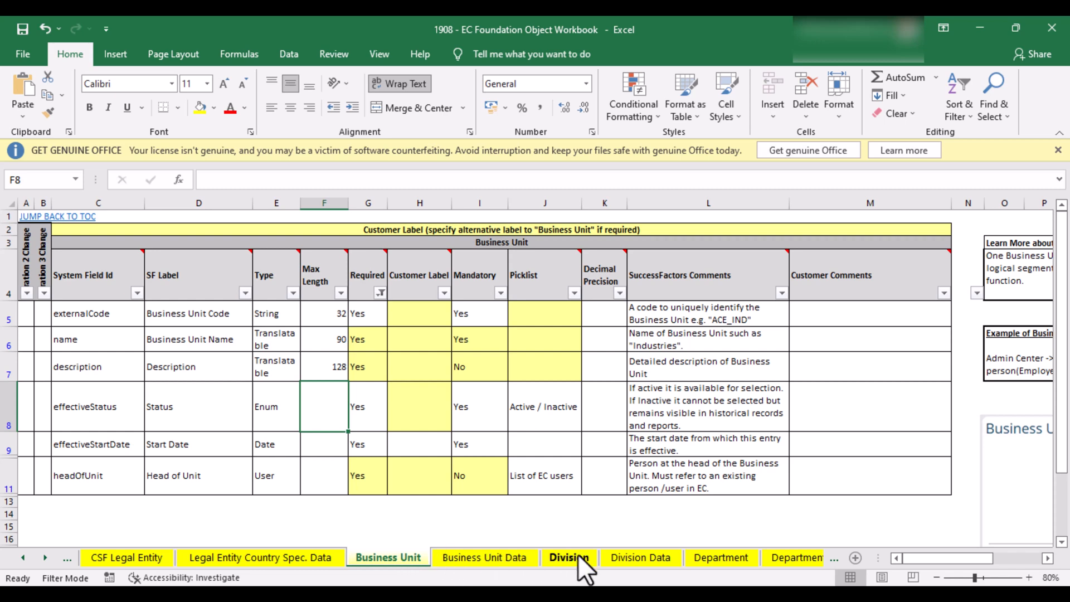
left_click(568, 557)
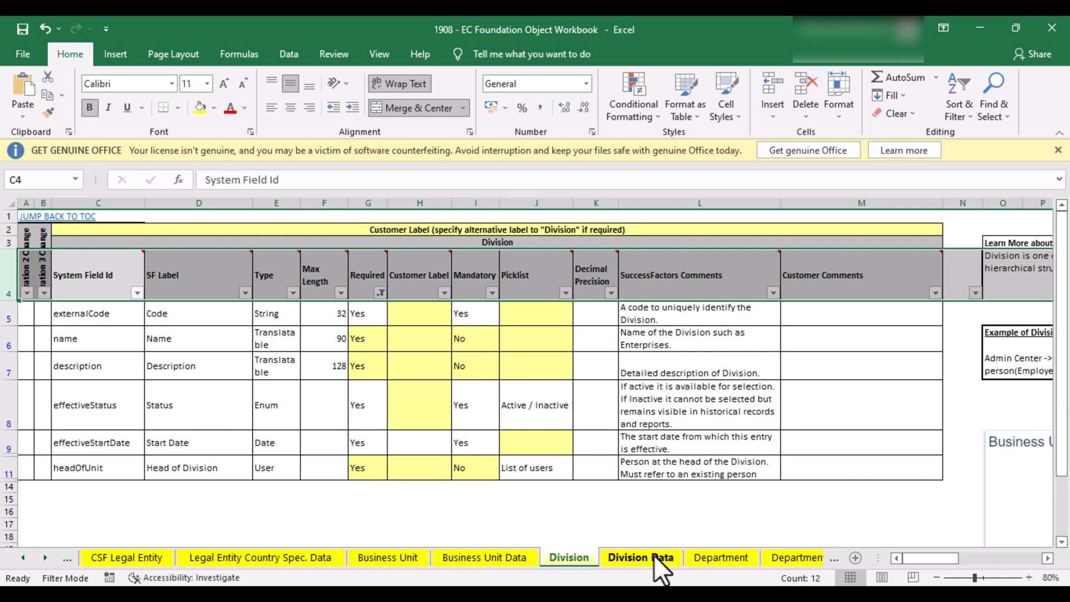
left_click(721, 558)
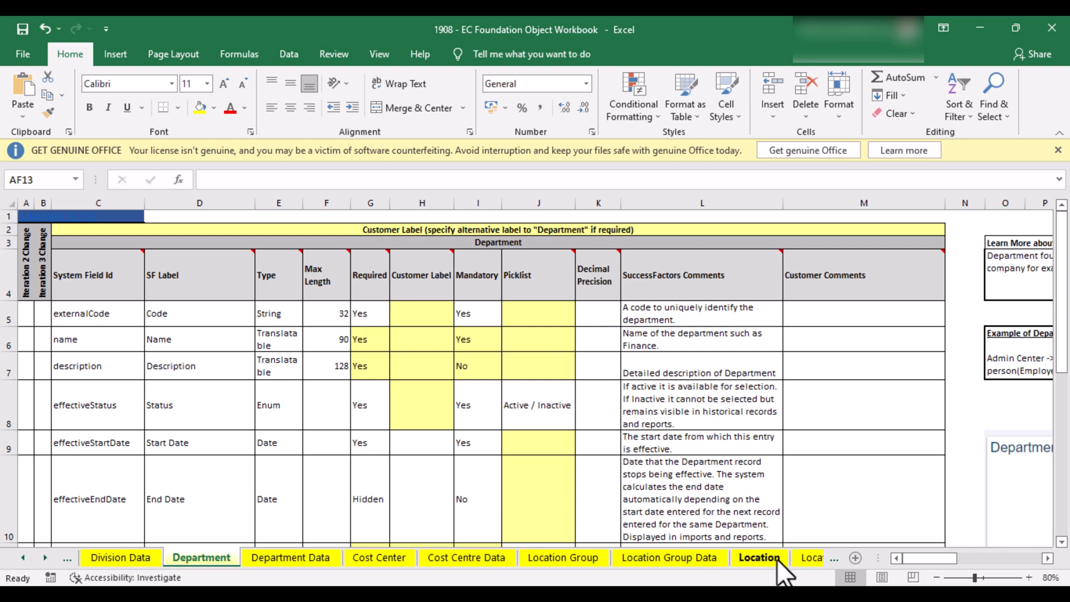
Show the Location sheet and its sample Bergamo Plant IT location record
left_click(758, 557)
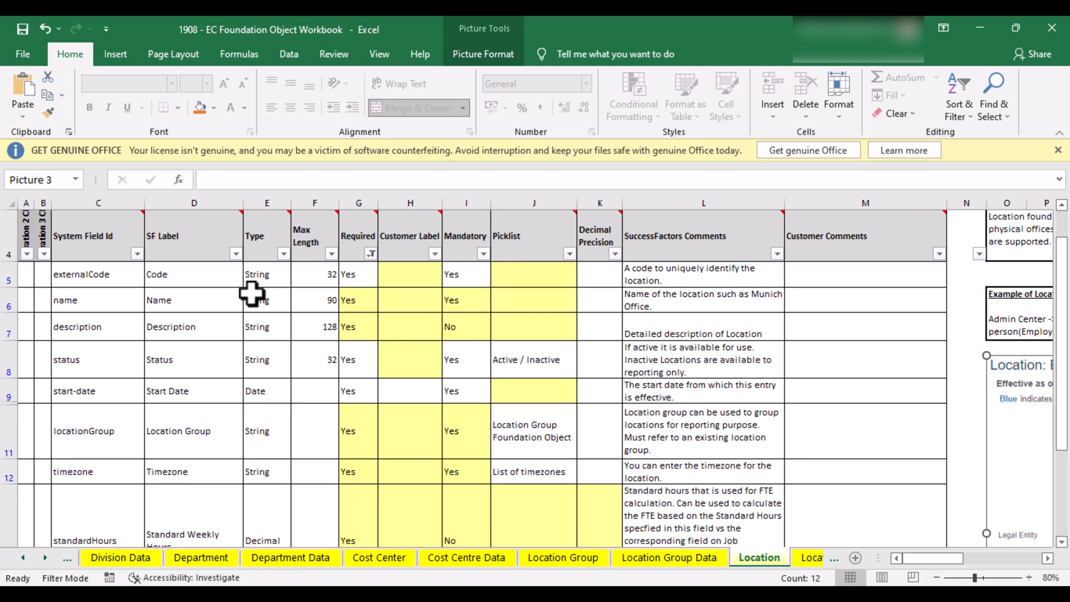
mouse_move(396, 469)
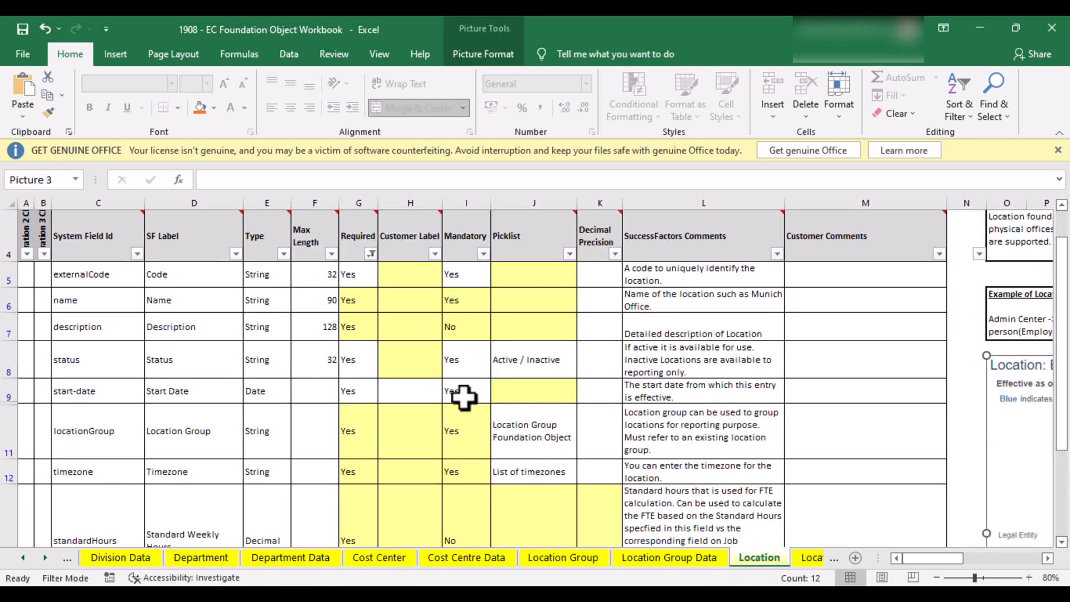
mouse_move(473, 395)
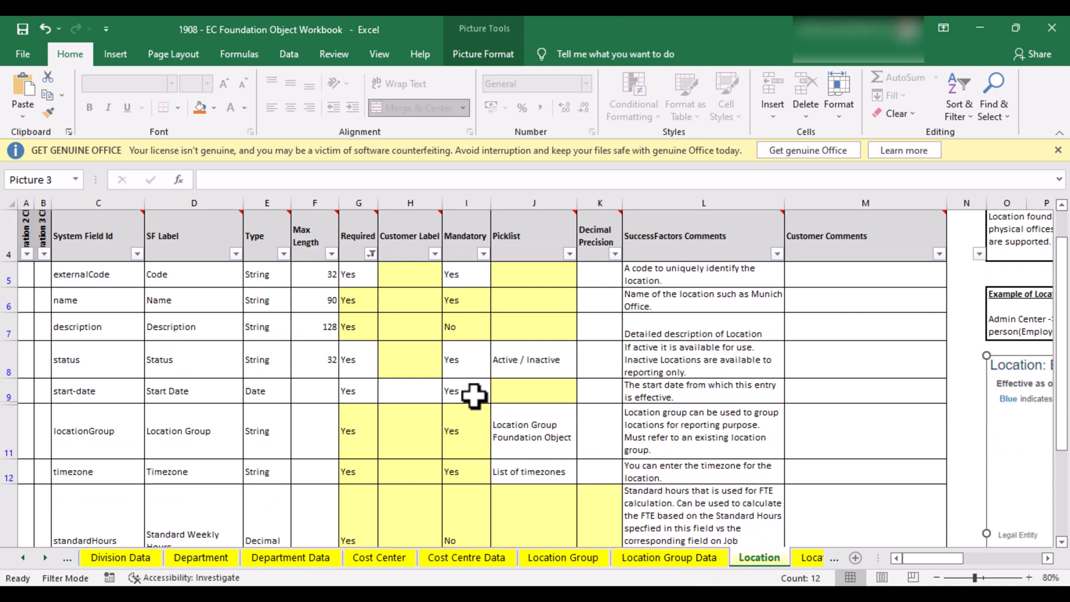
mouse_move(737, 443)
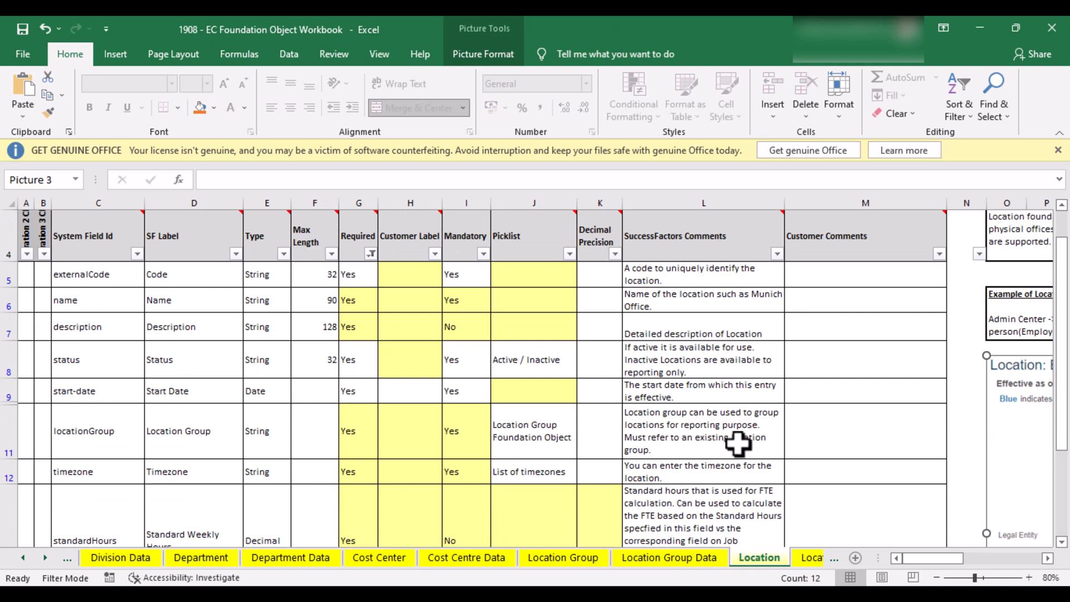
scroll("right", 3)
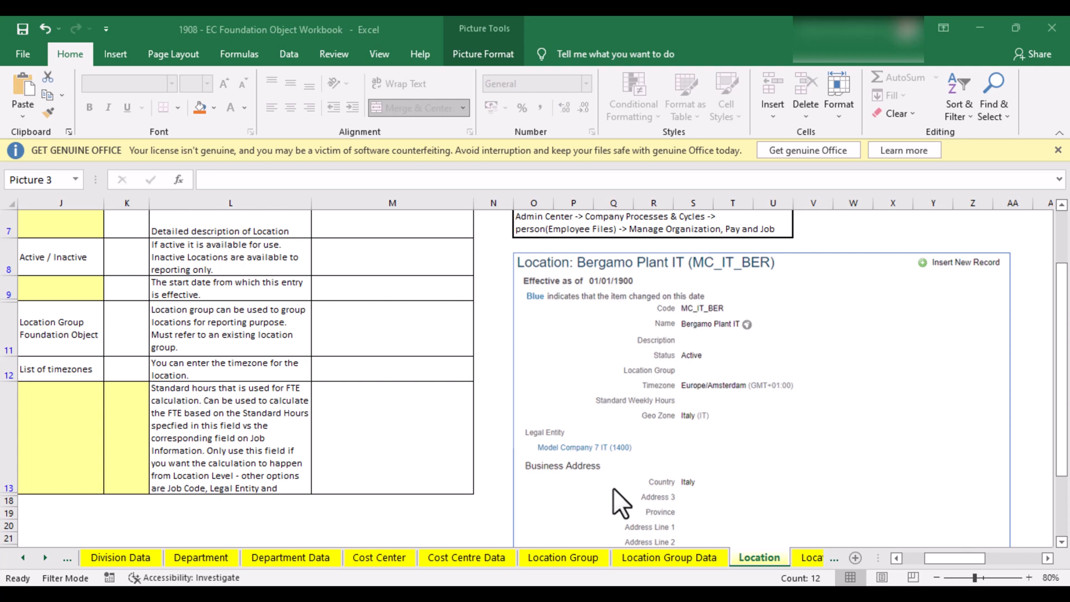
mouse_move(630, 558)
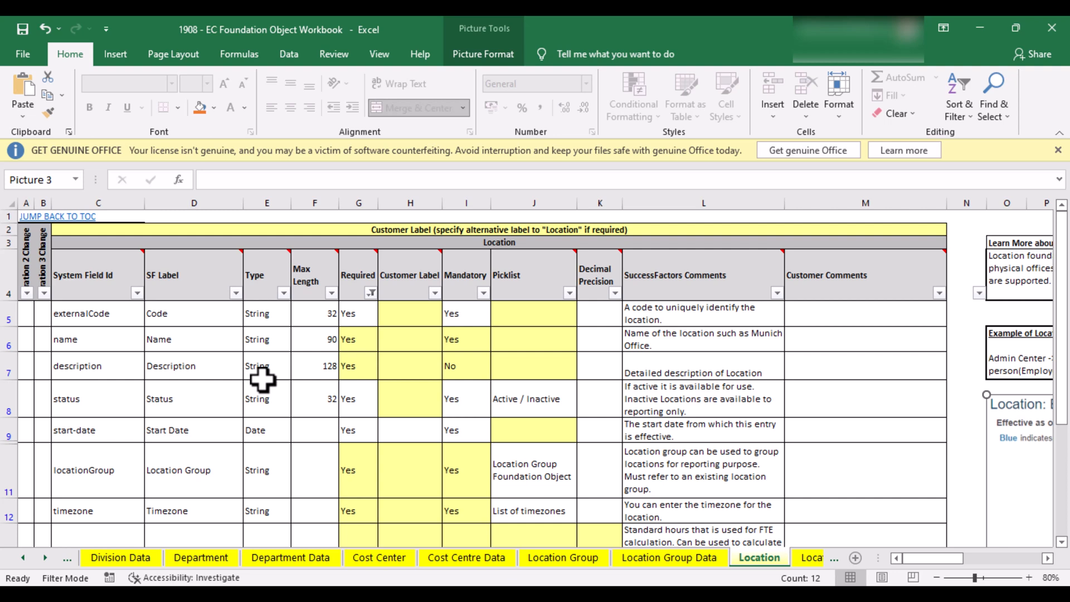
mouse_move(304, 370)
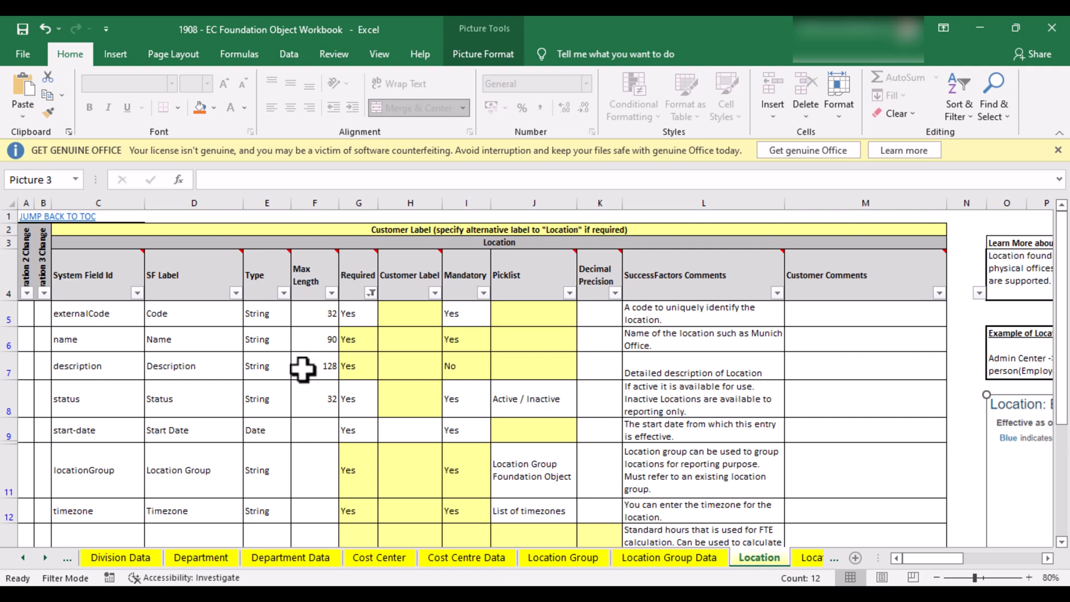
mouse_move(201, 557)
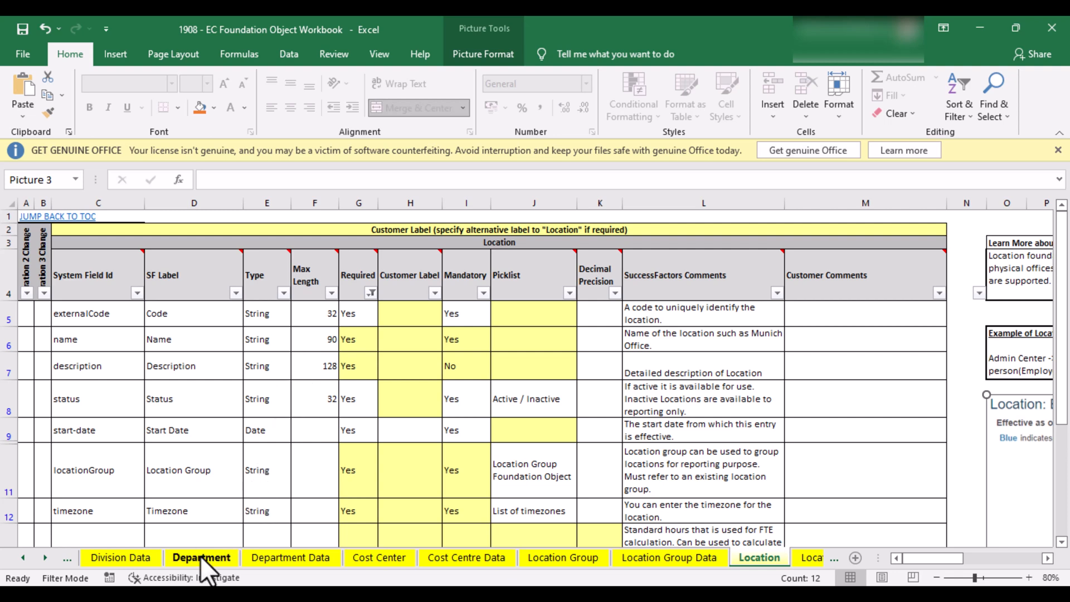
Show the Department sheet's field table and its example department screenshot
left_click(202, 557)
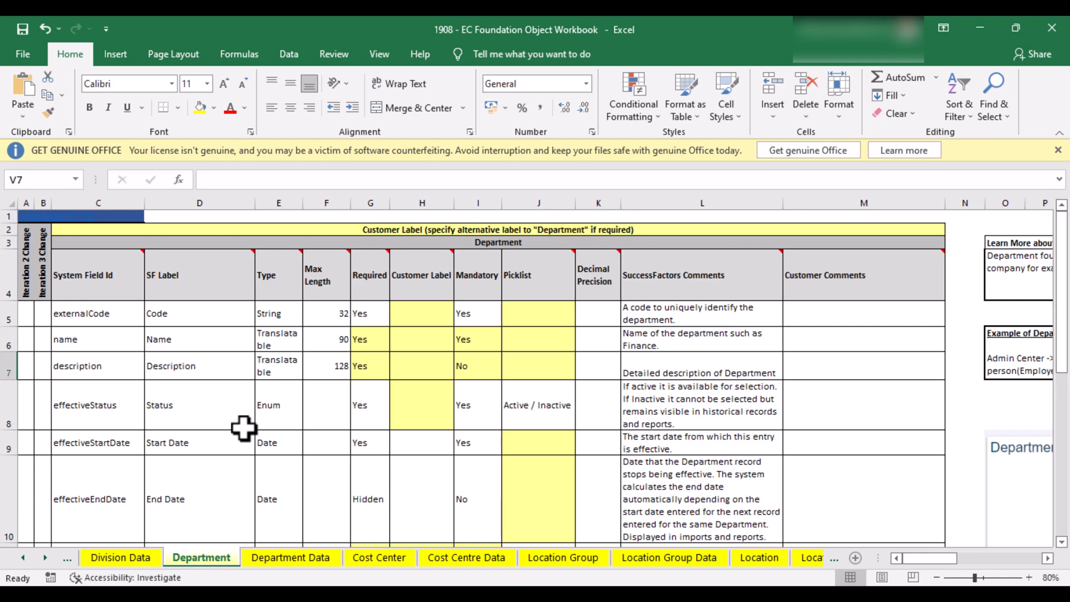
scroll("down", 3)
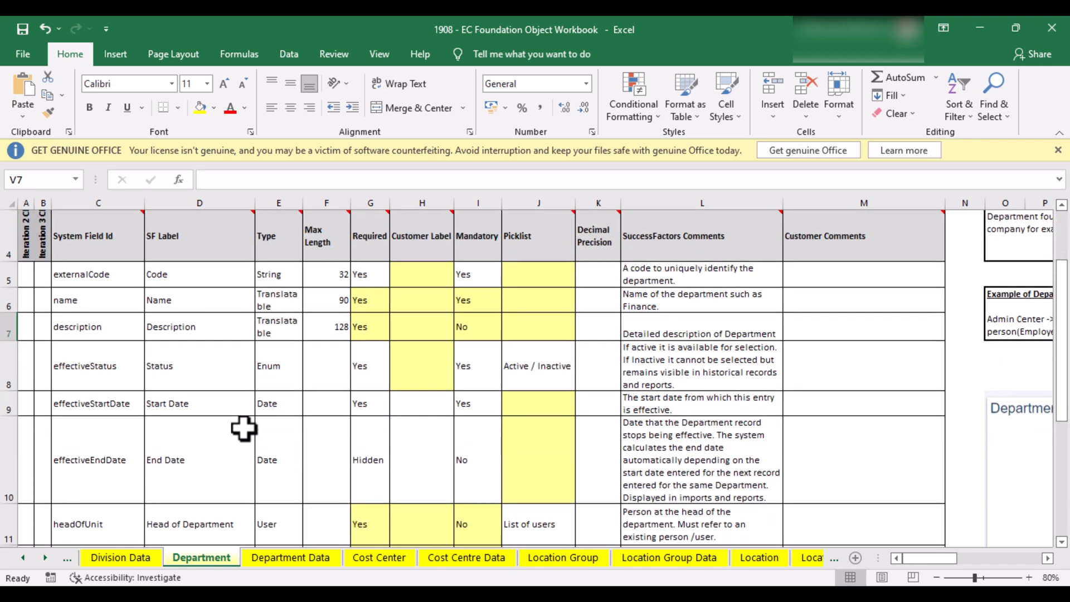
scroll("down", 3)
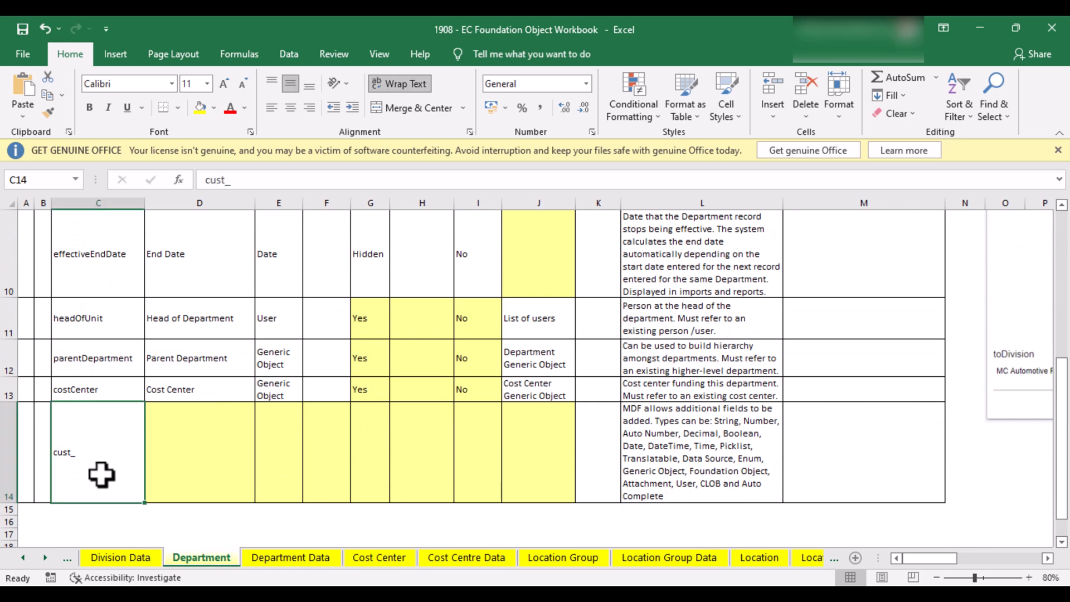
mouse_move(101, 454)
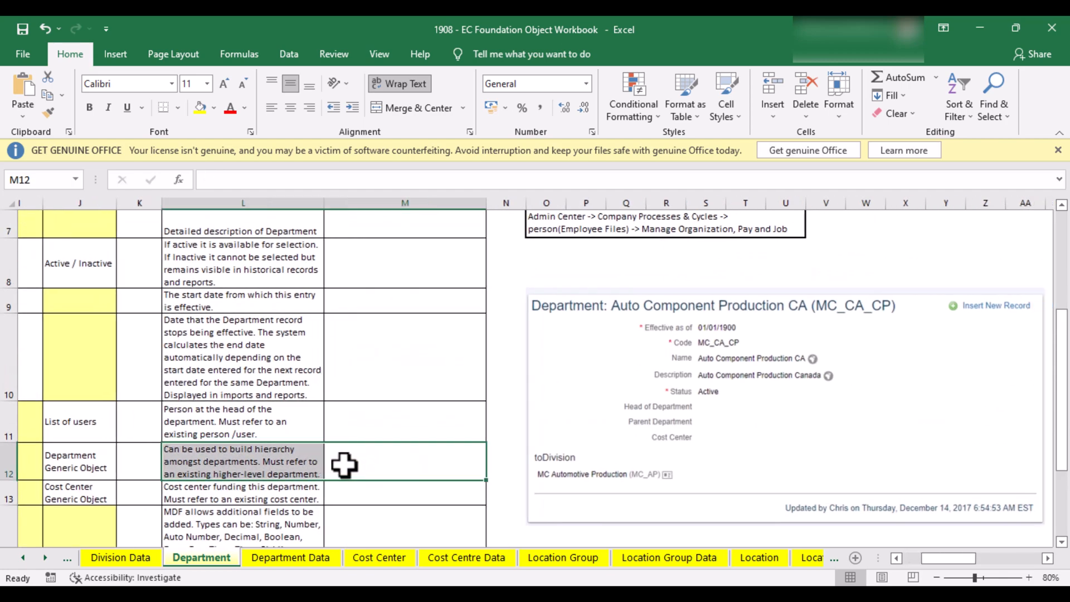
scroll("right", 3)
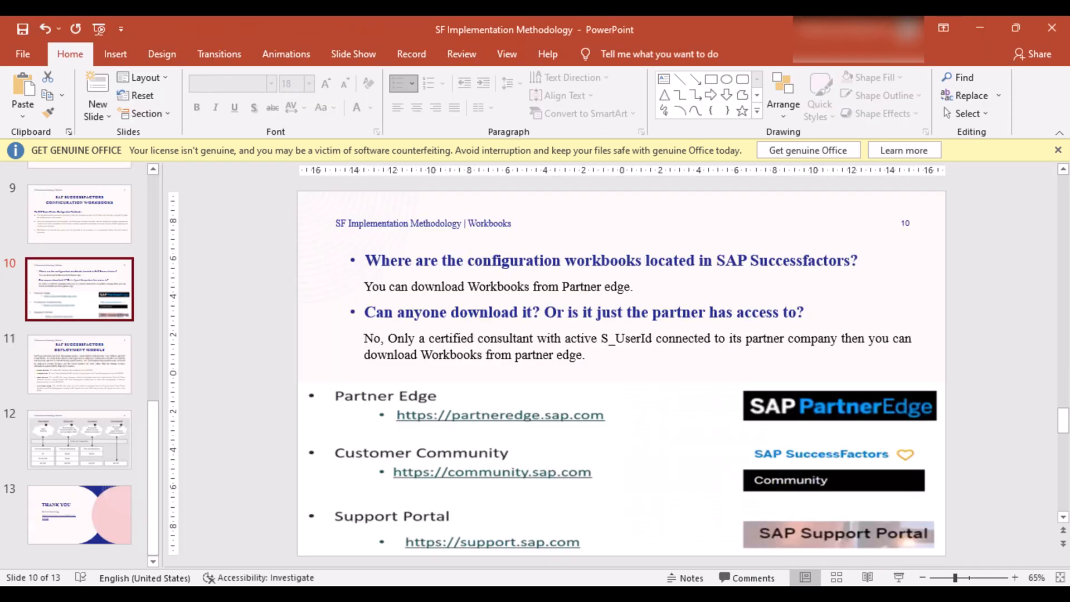
mouse_move(536, 467)
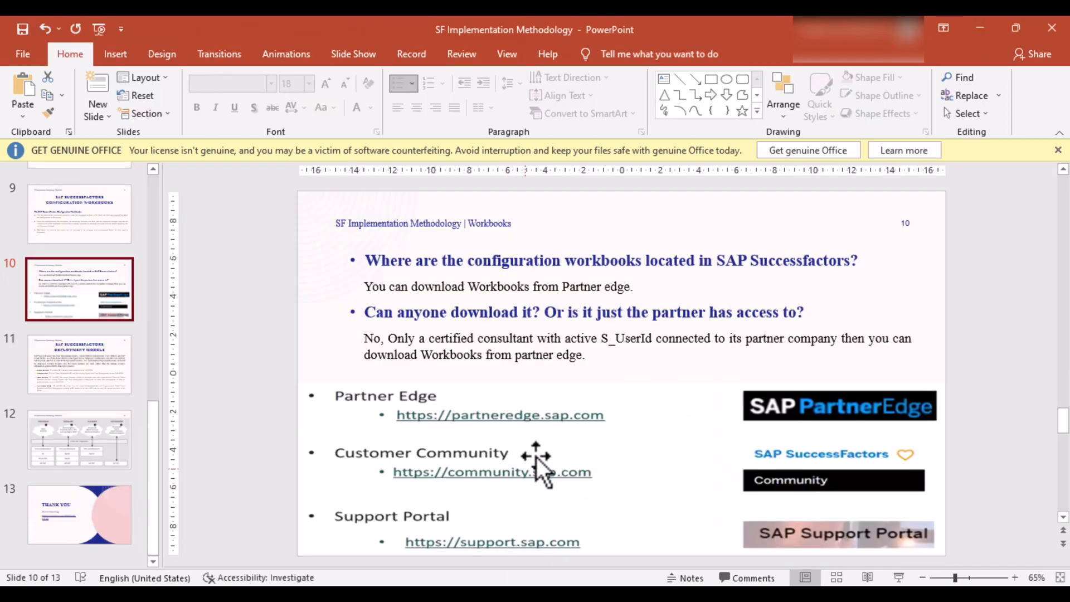
mouse_move(463, 268)
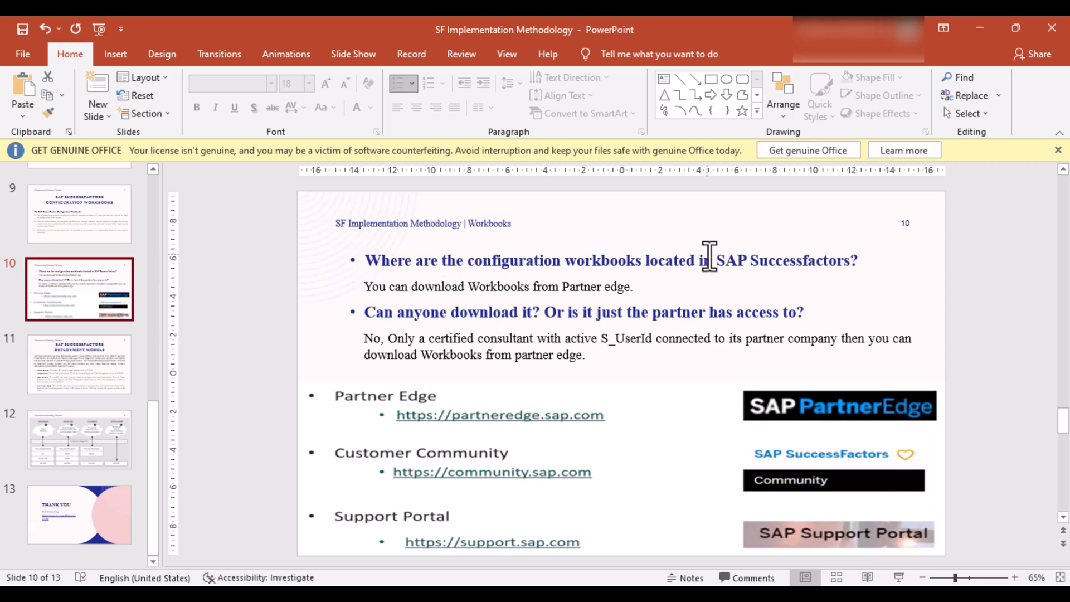
mouse_move(850, 294)
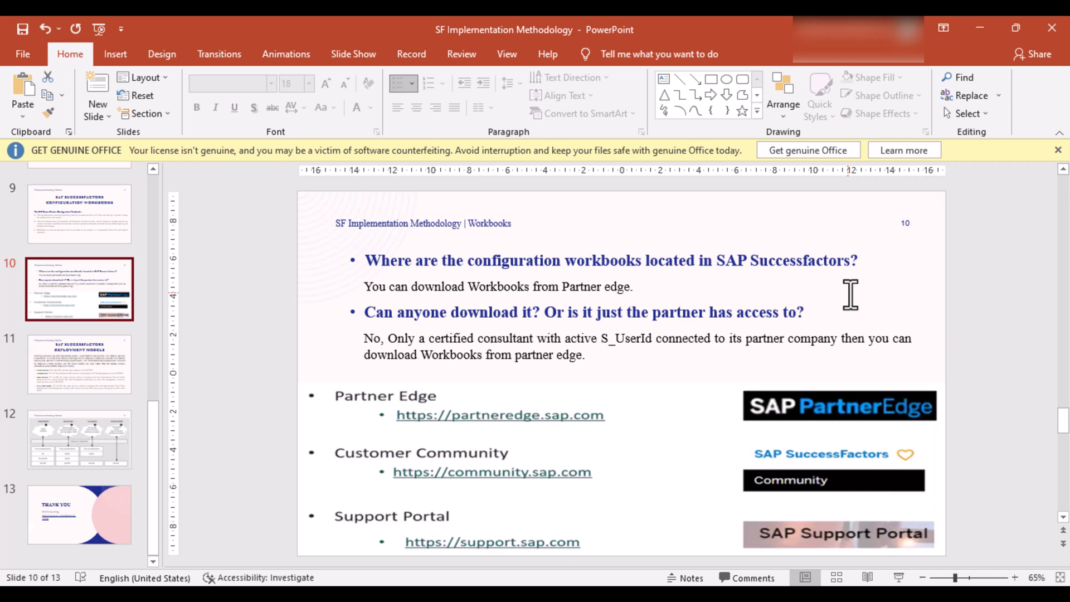
mouse_move(360, 460)
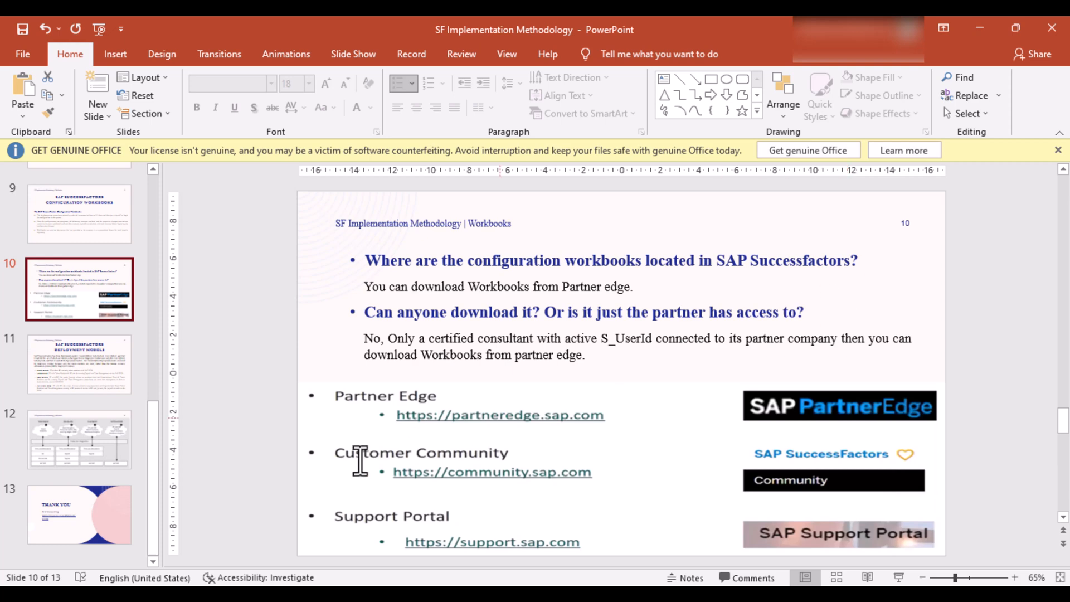
Show slide 11's deployment models text, glance at slide 12's diagram, and return to slide 11
left_click(79, 363)
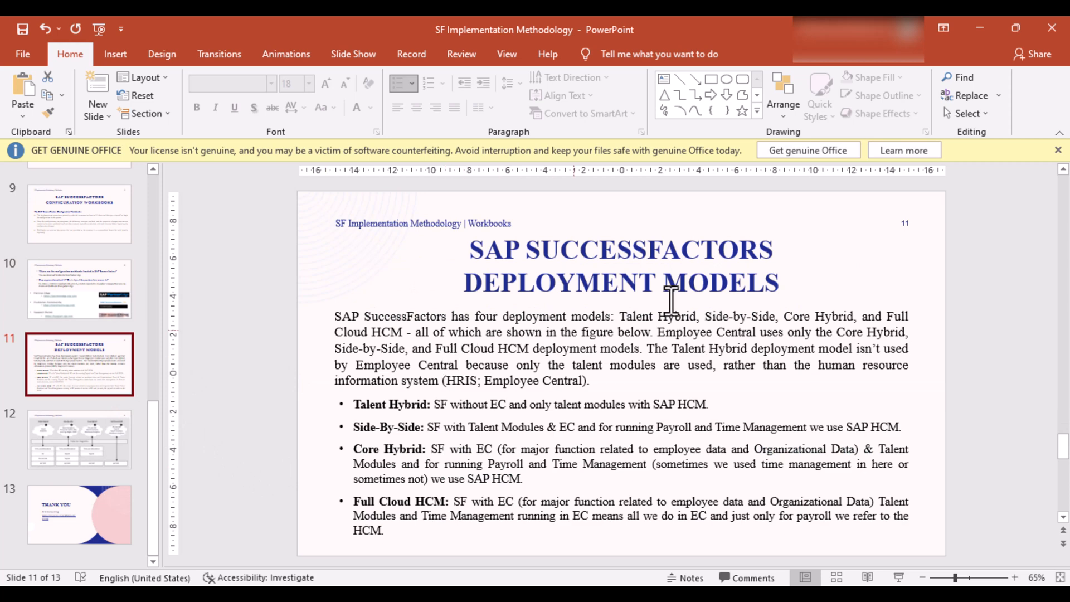
mouse_move(823, 263)
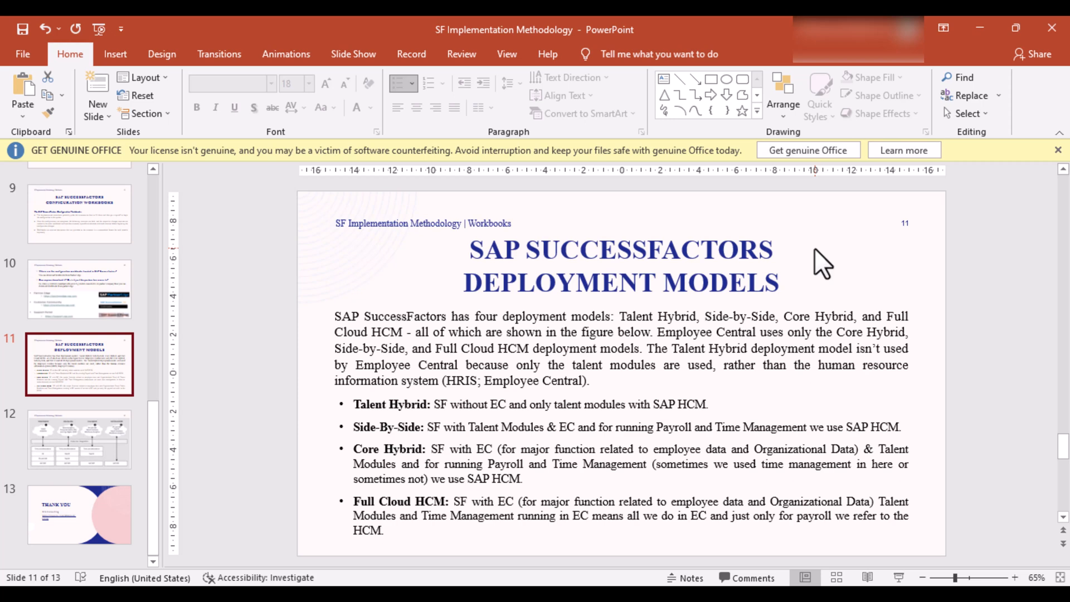
mouse_move(624, 344)
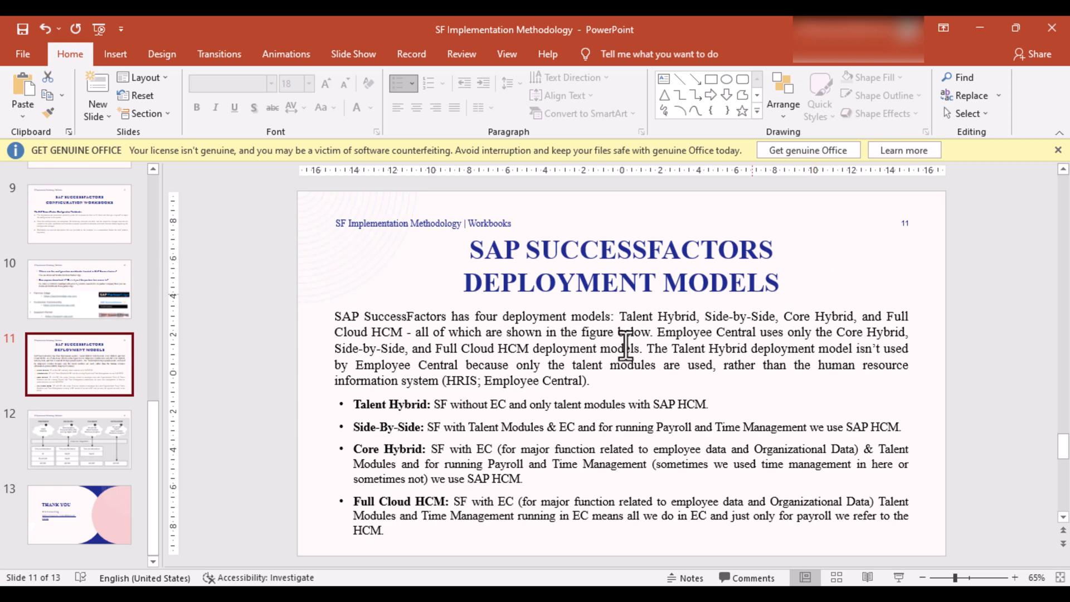
left_click(78, 439)
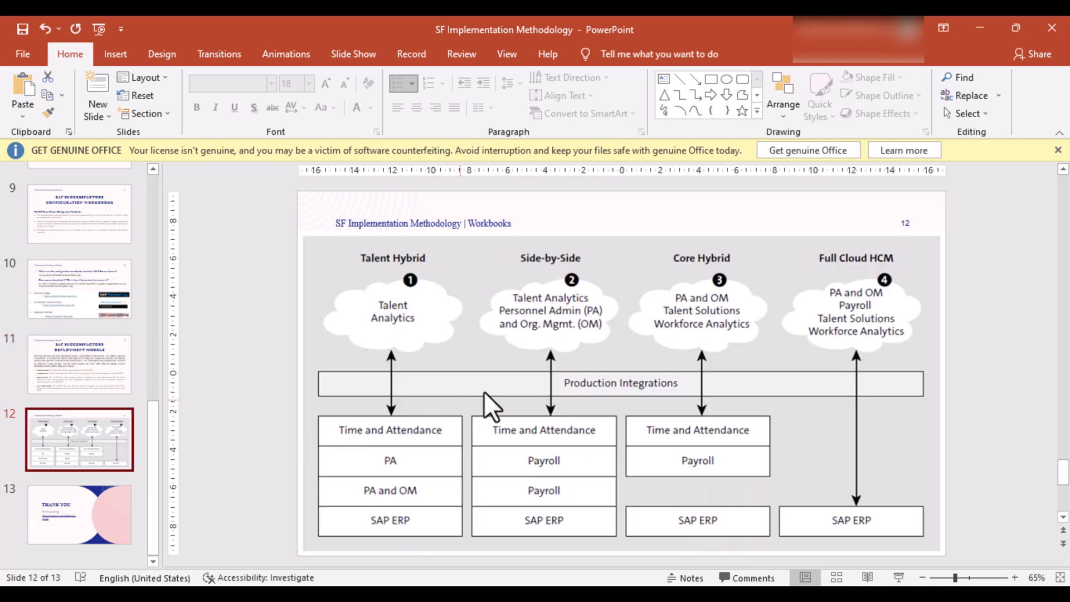
mouse_move(528, 328)
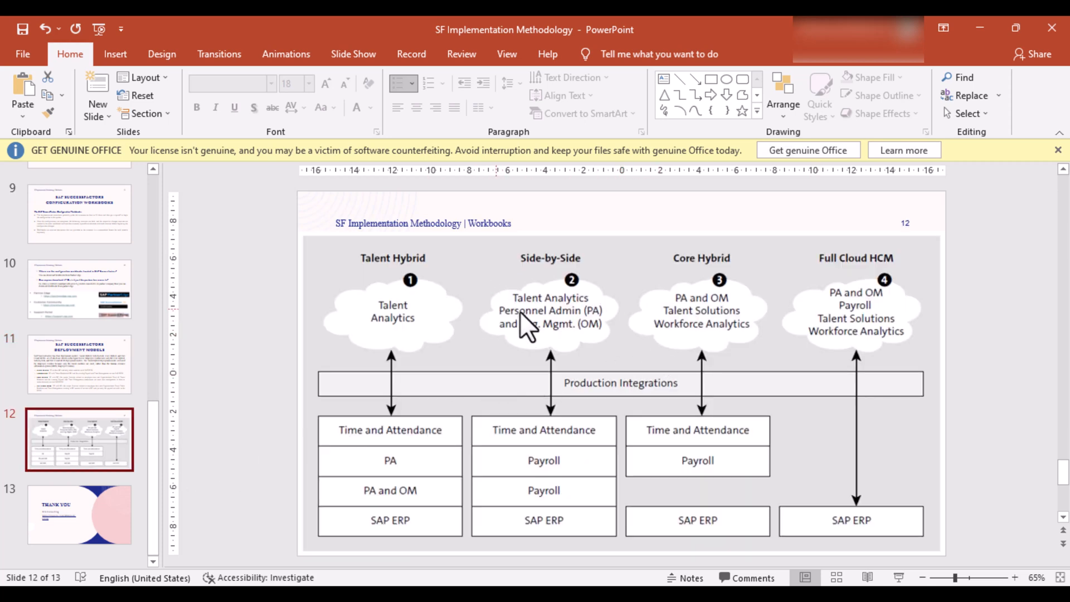
mouse_move(388, 314)
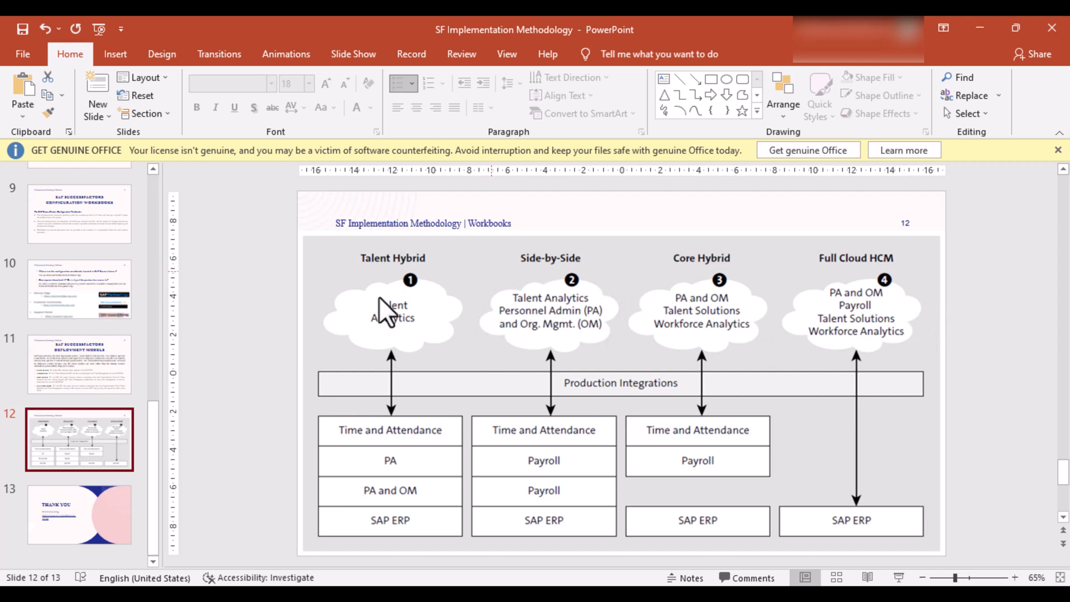
left_click(79, 364)
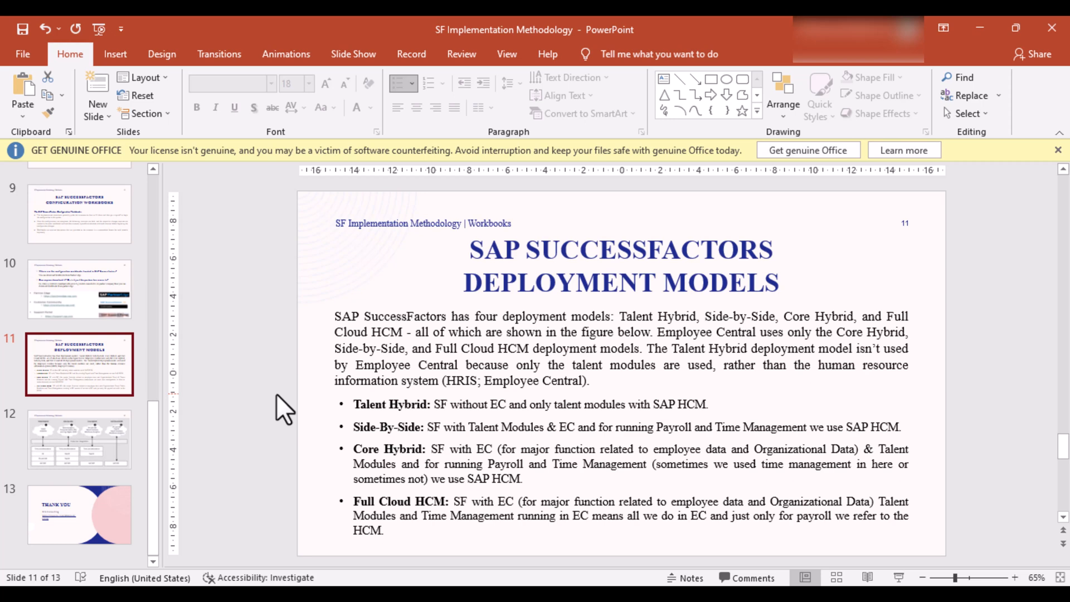
Show slide 12's four-model comparison diagram, Talent Hybrid to Full Cloud HCM
left_click(78, 439)
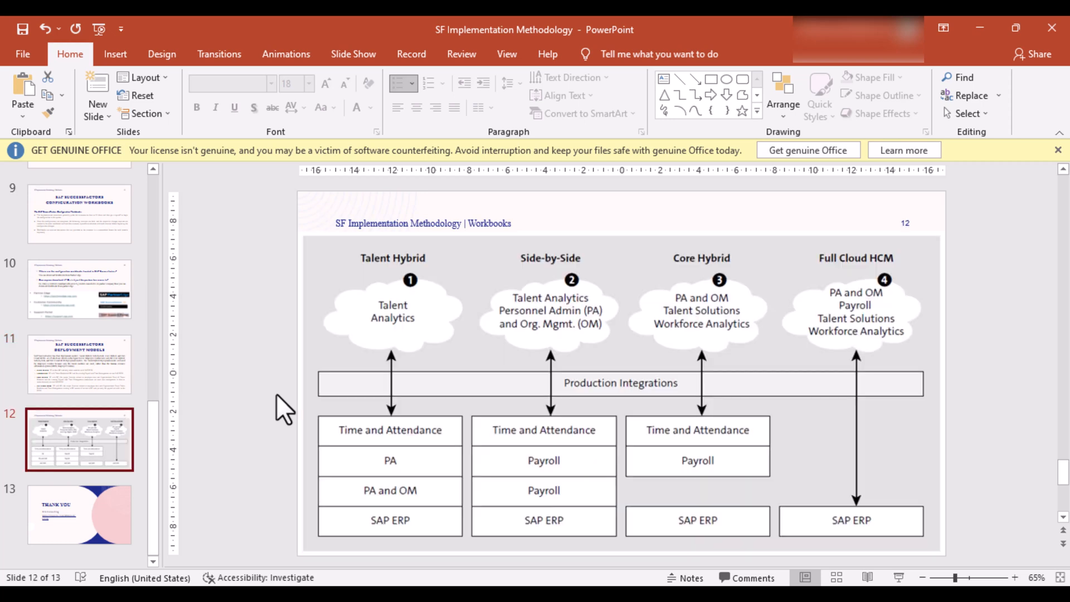